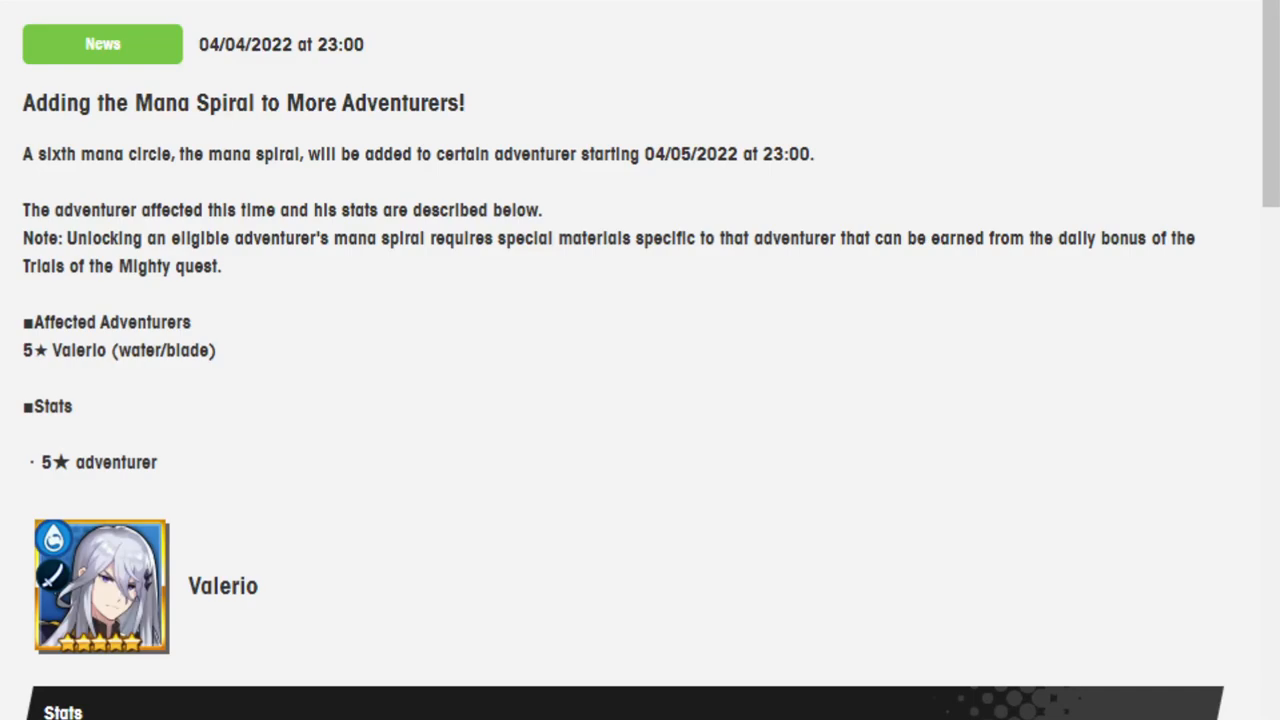
Scroll past Valerio's portrait to his Lv 100 Stats table and the Skills heading
scroll(down, 3)
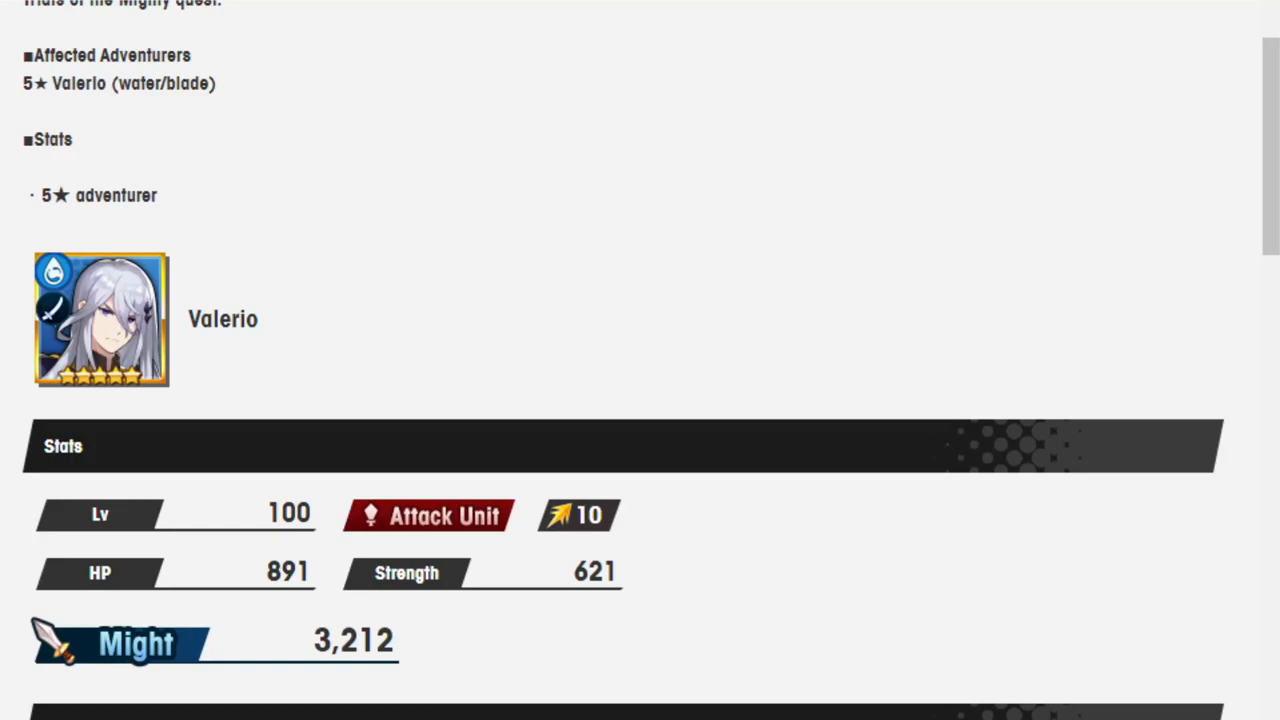
scroll(down, 3)
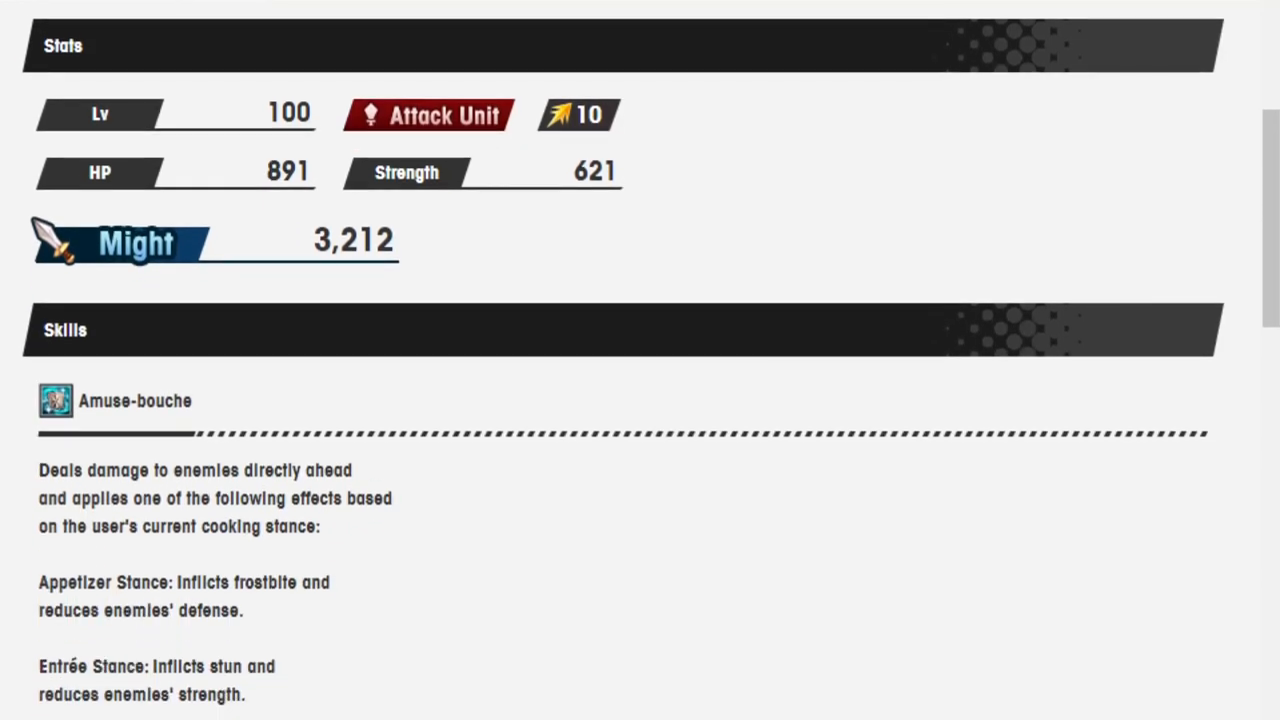
Read Amuse-bouche's Appetizer, Entrée and Dessert stance details down to Bon Appétit, then back up
scroll(down, 3)
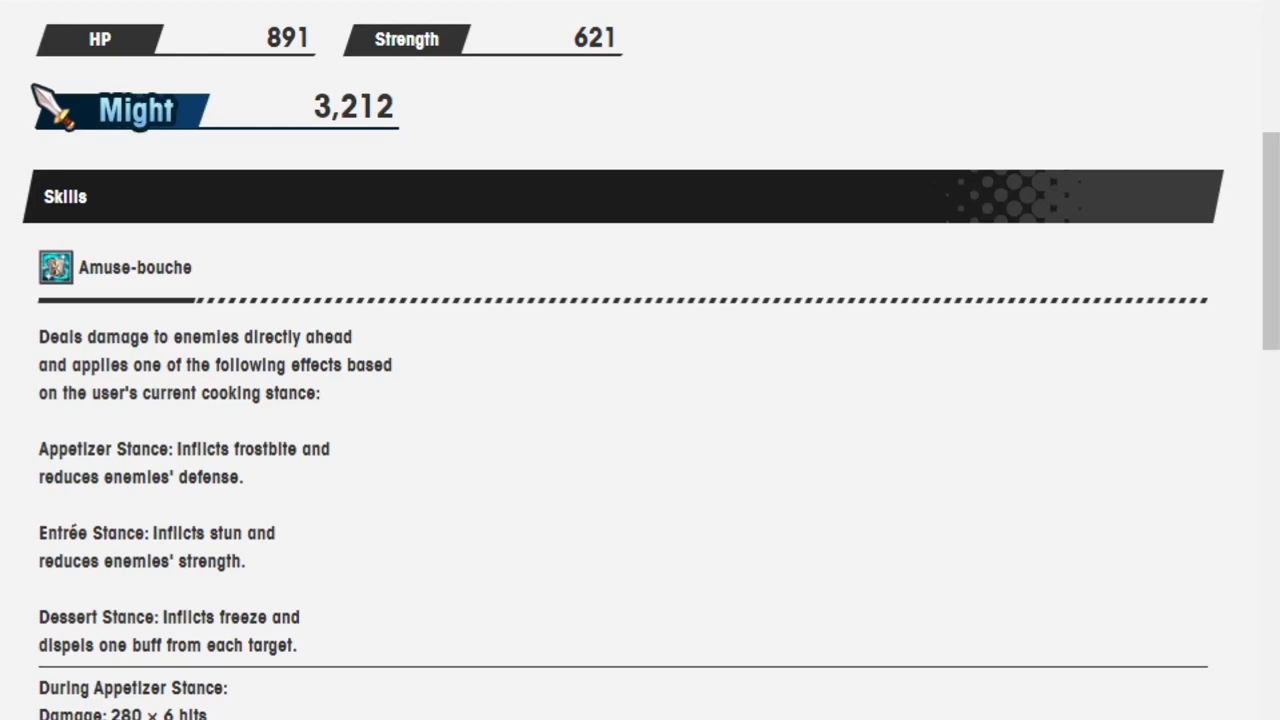
scroll(down, 3)
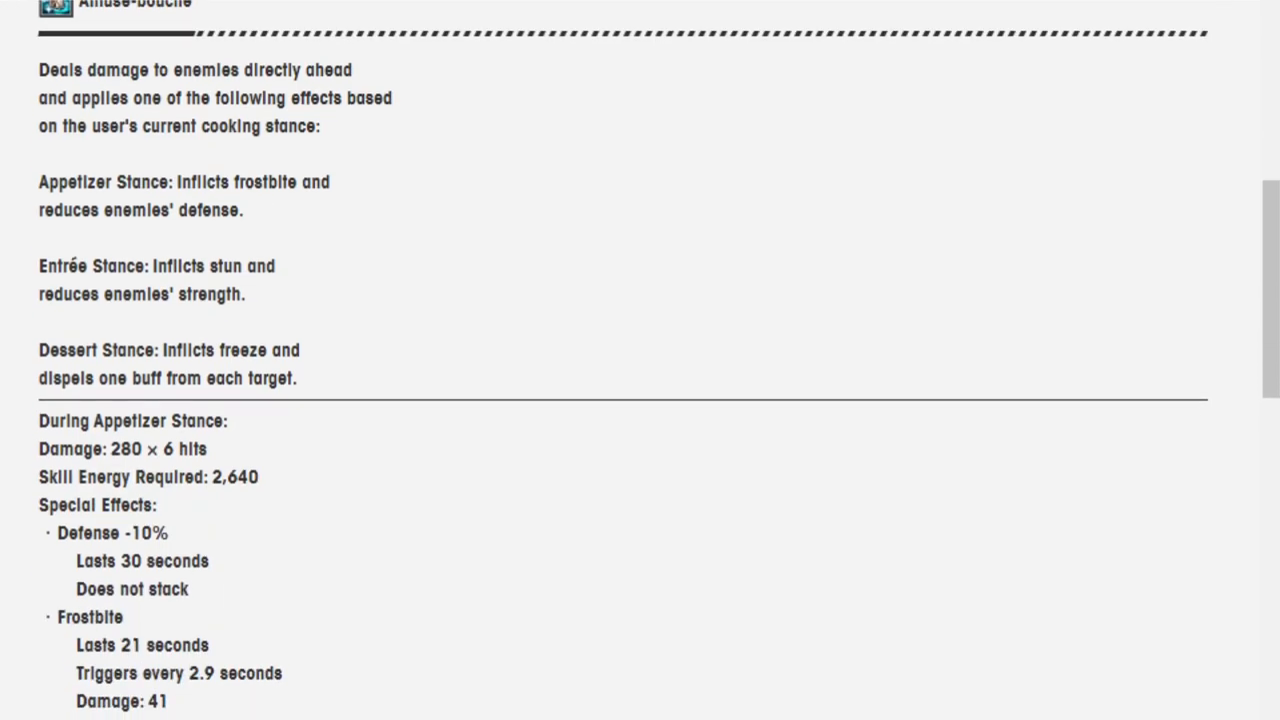
scroll(down, 3)
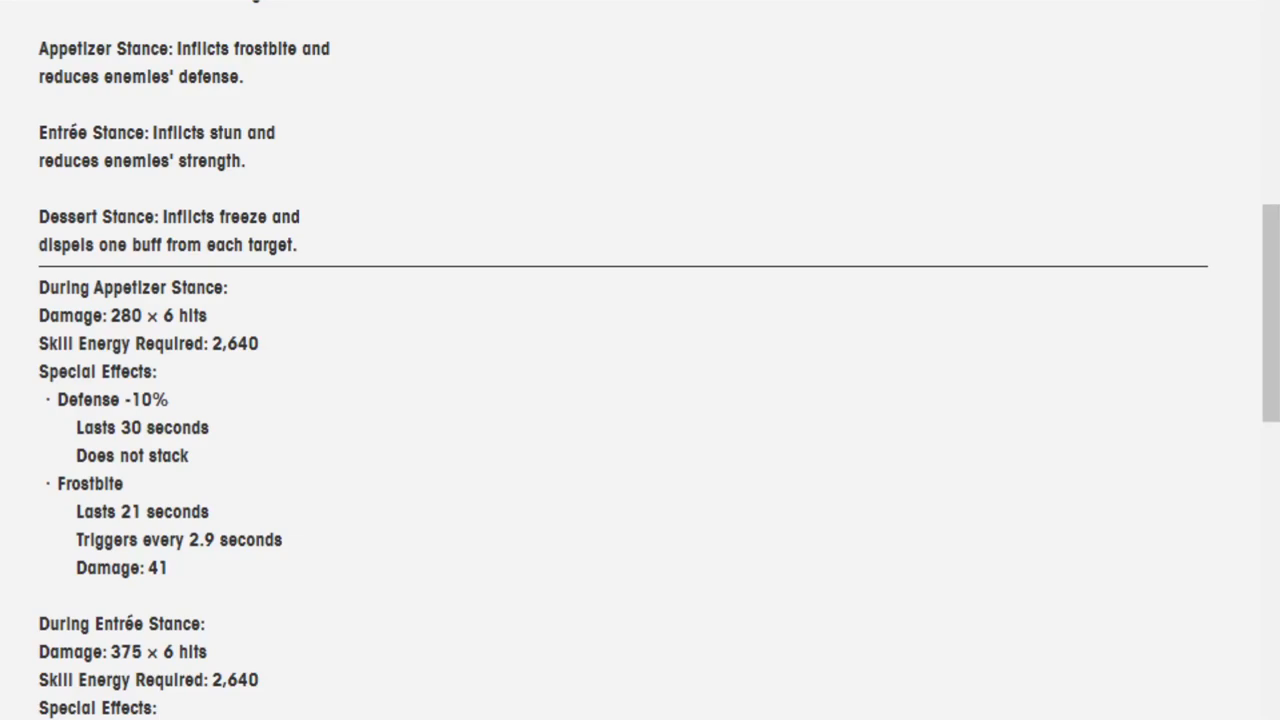
scroll(down, 3)
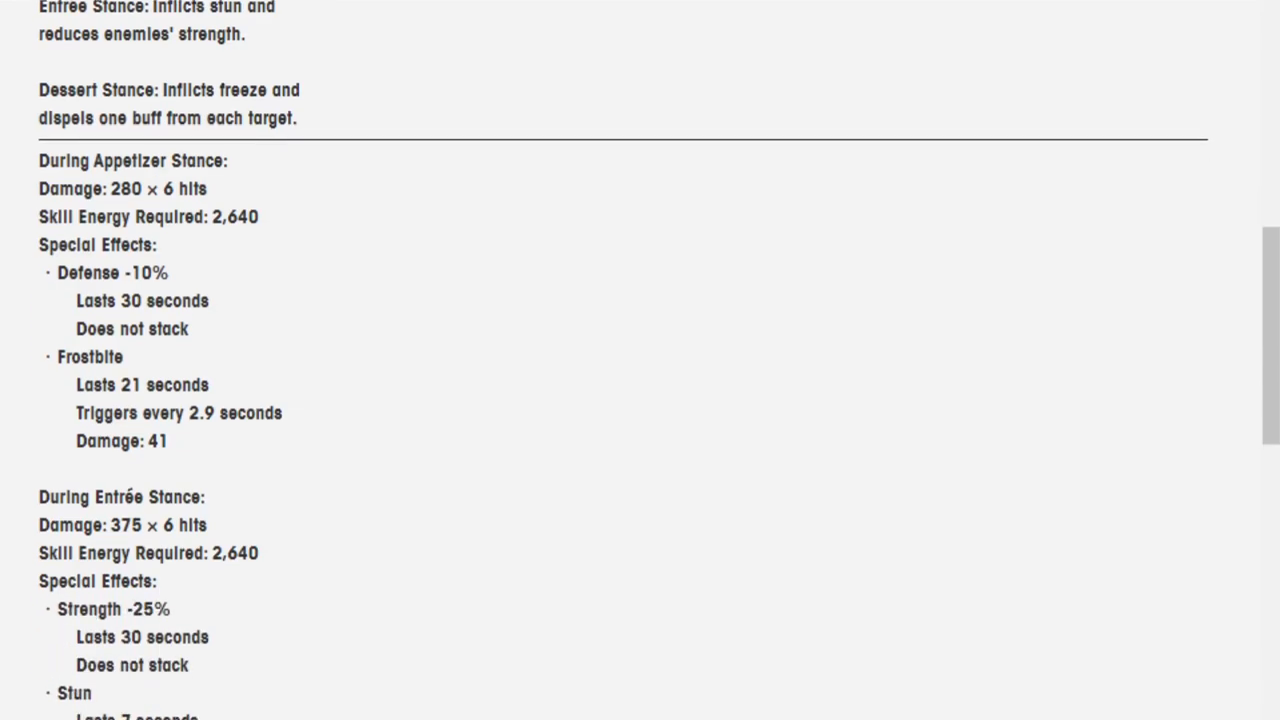
scroll(down, 3)
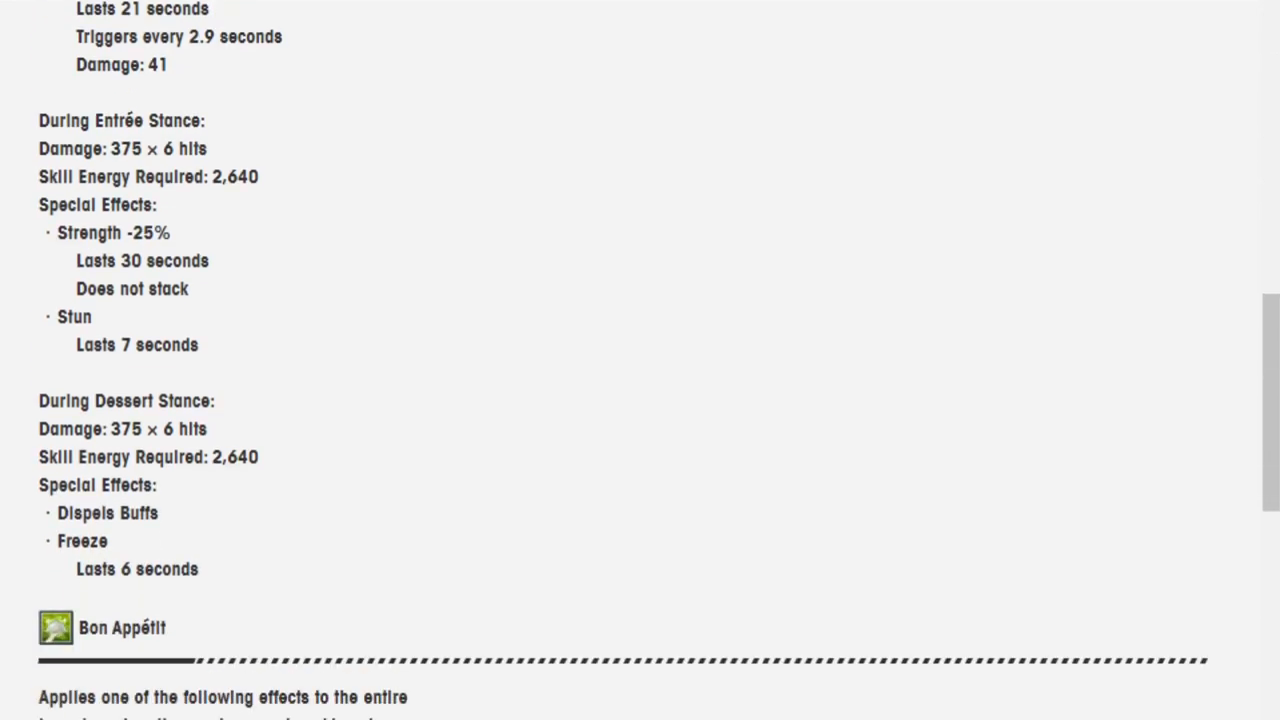
scroll(down, 3)
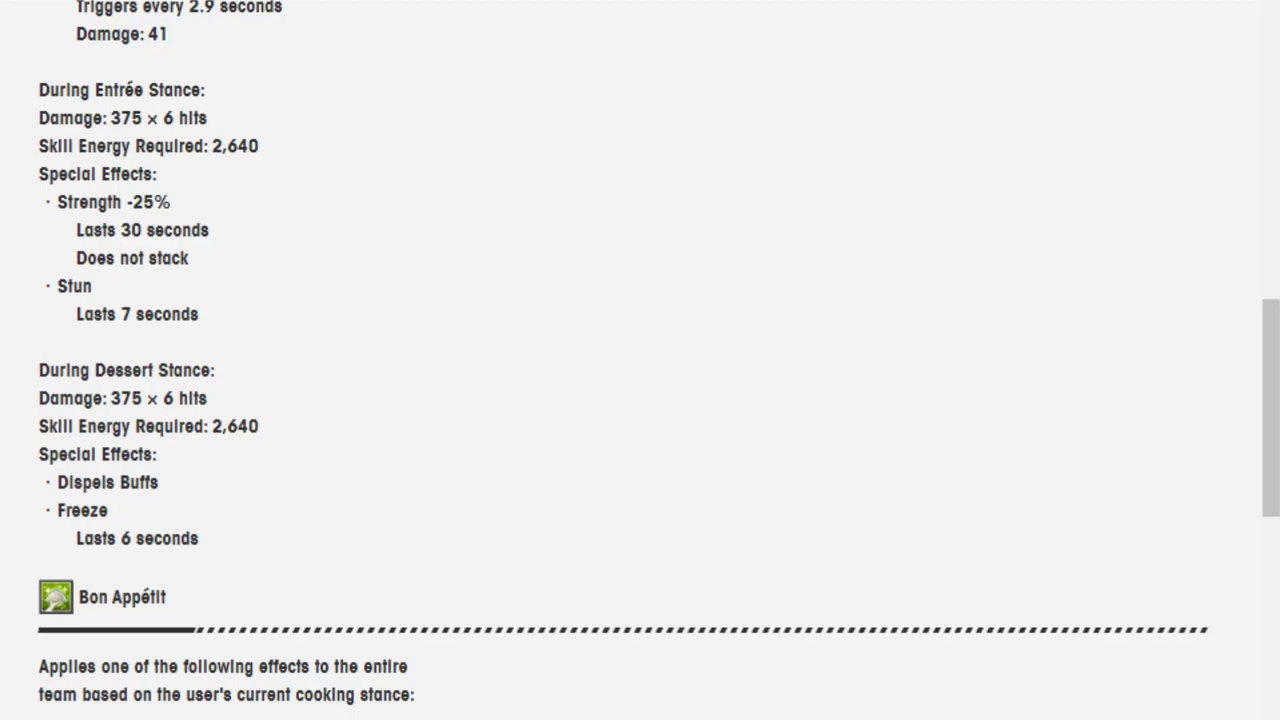
scroll(down, 3)
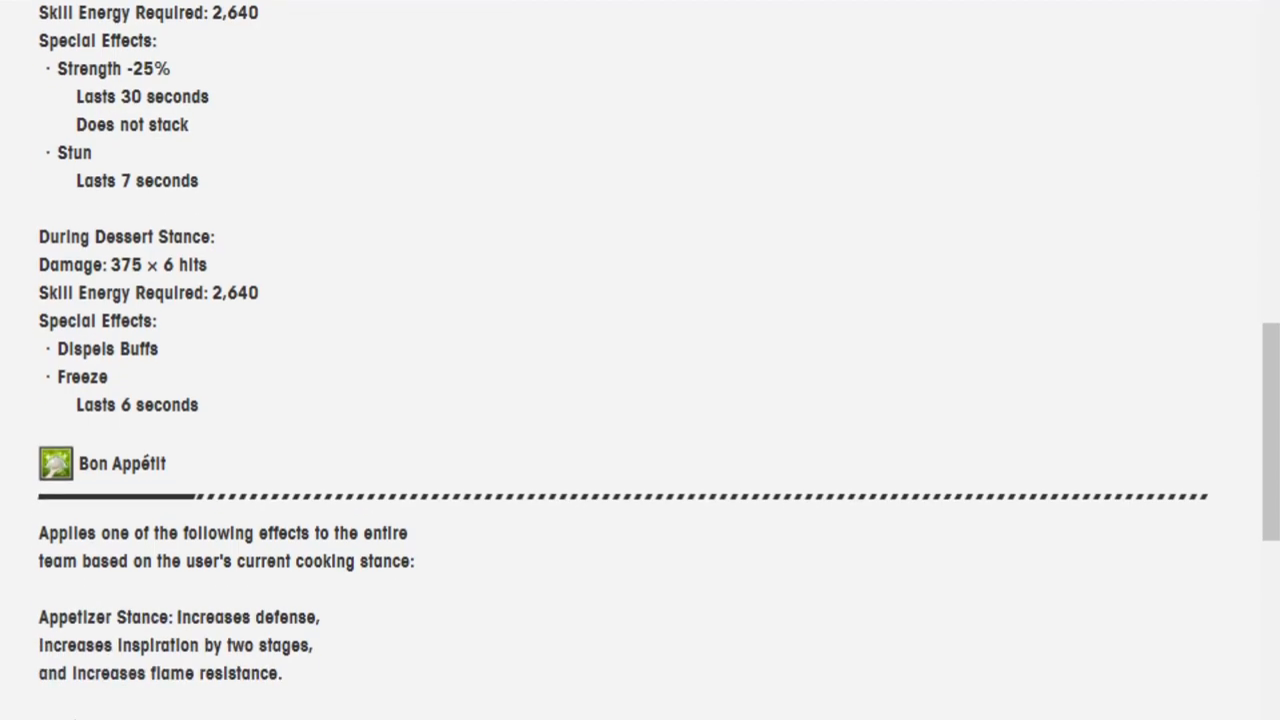
scroll(up, 3)
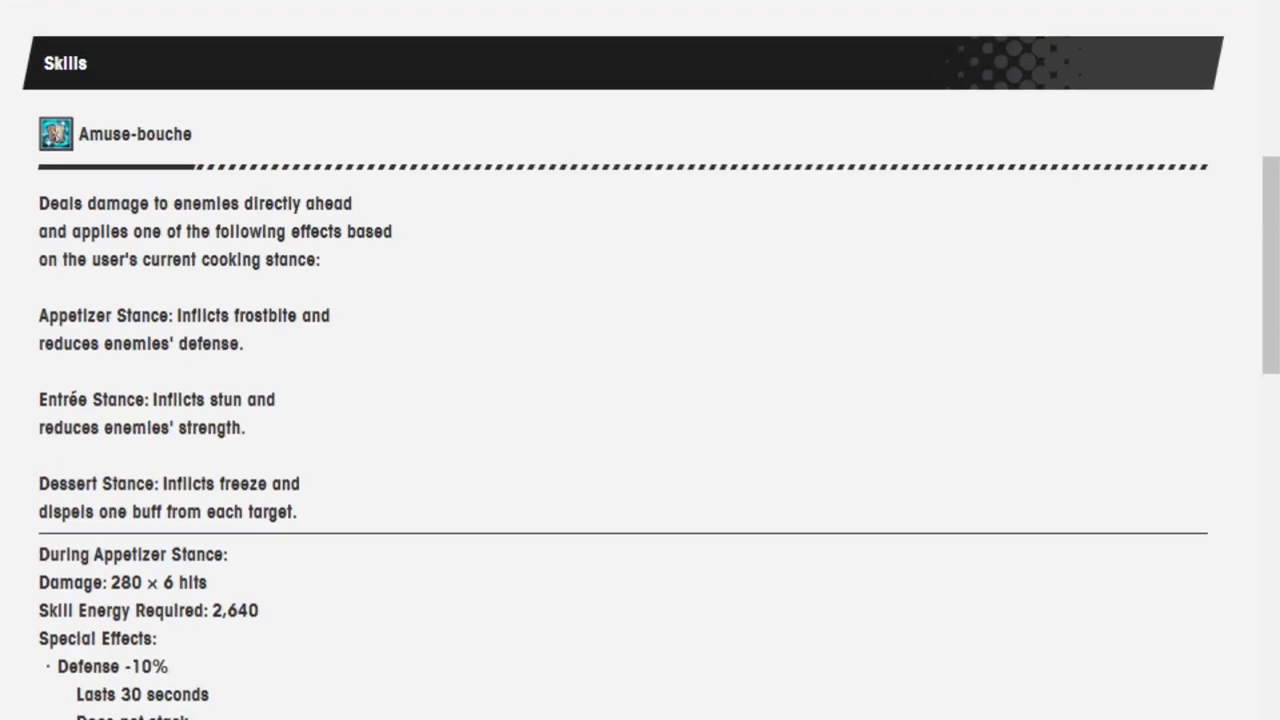
Read Bon Appétit's description and stance effects down to the Co-ability and Chain Co-ability headings
scroll(down, 3)
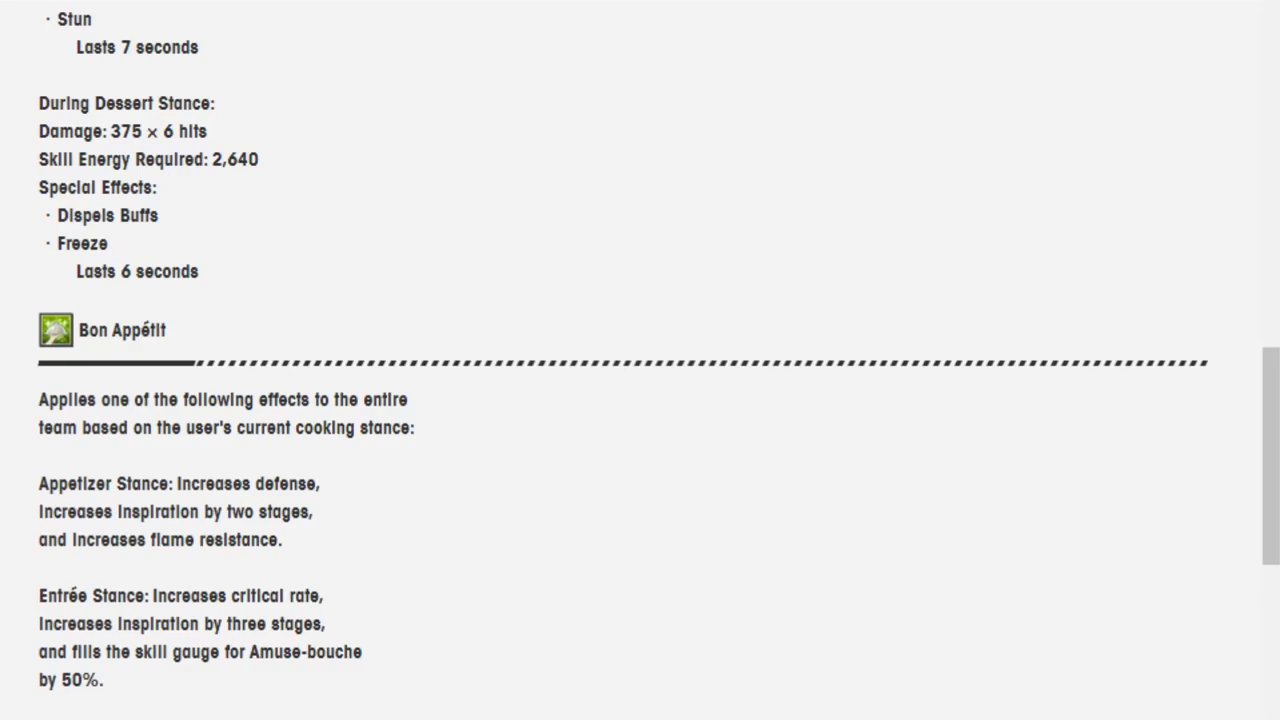
scroll(down, 3)
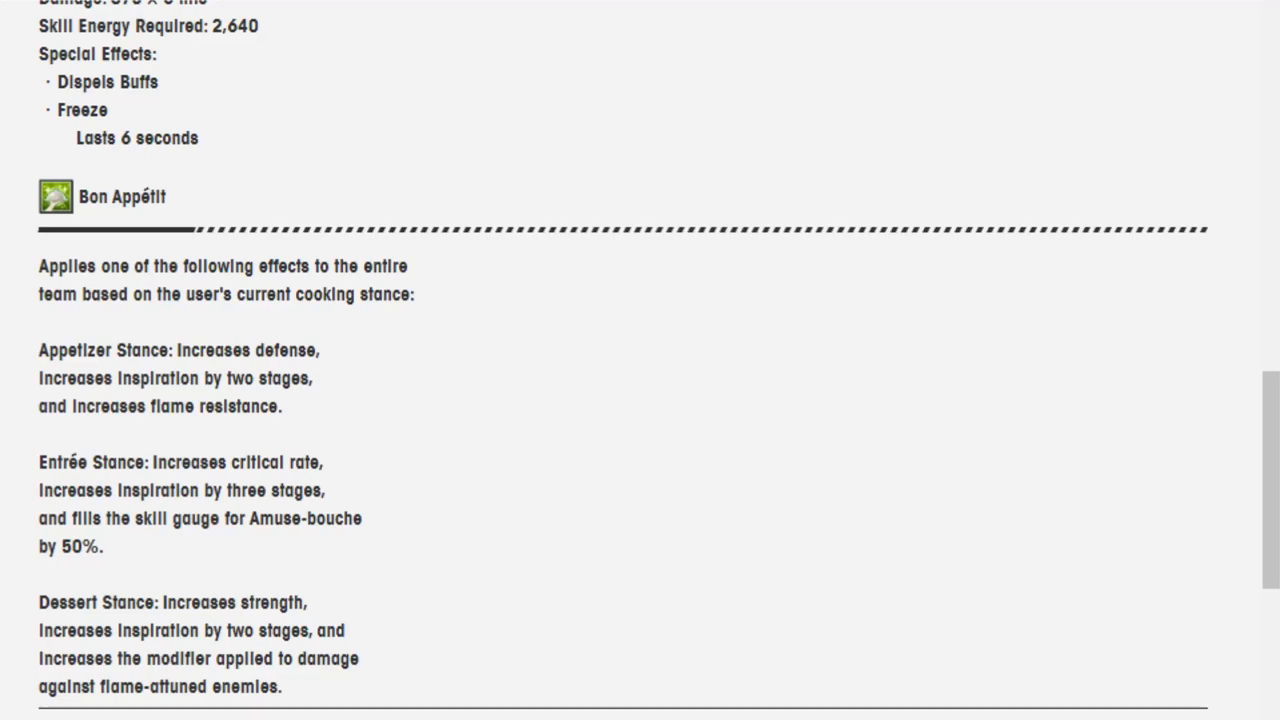
scroll(down, 3)
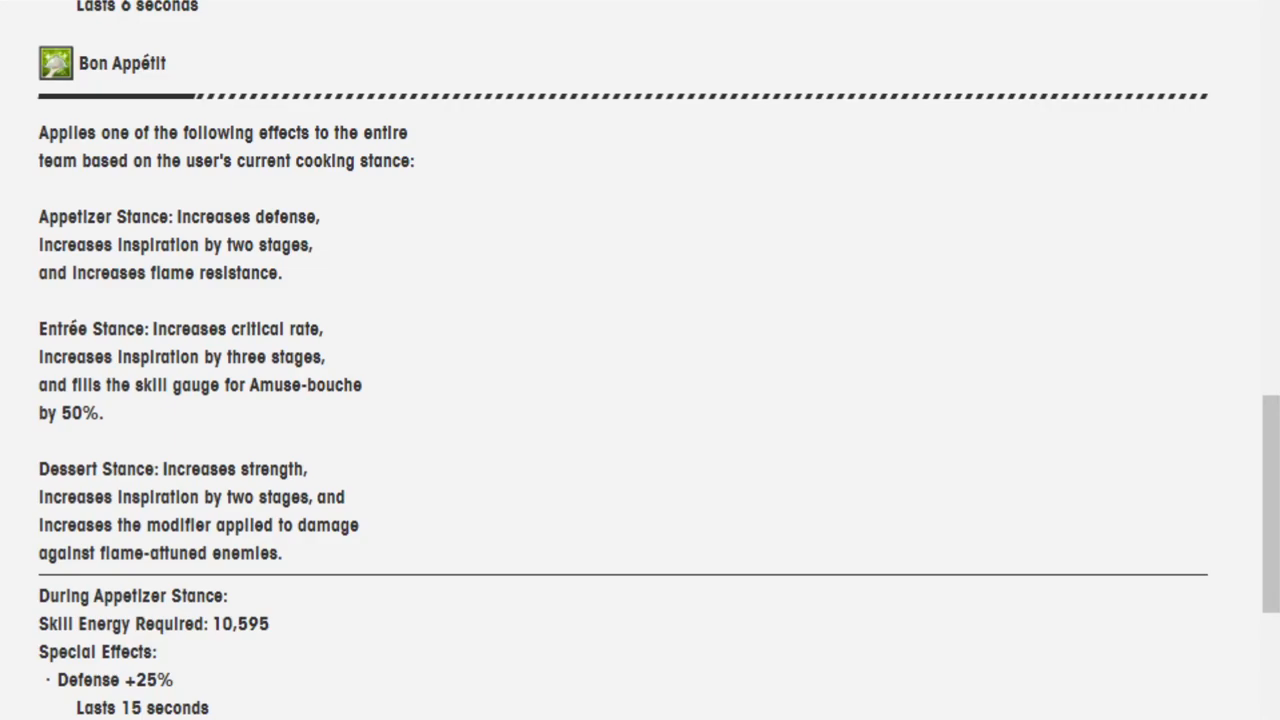
scroll(down, 3)
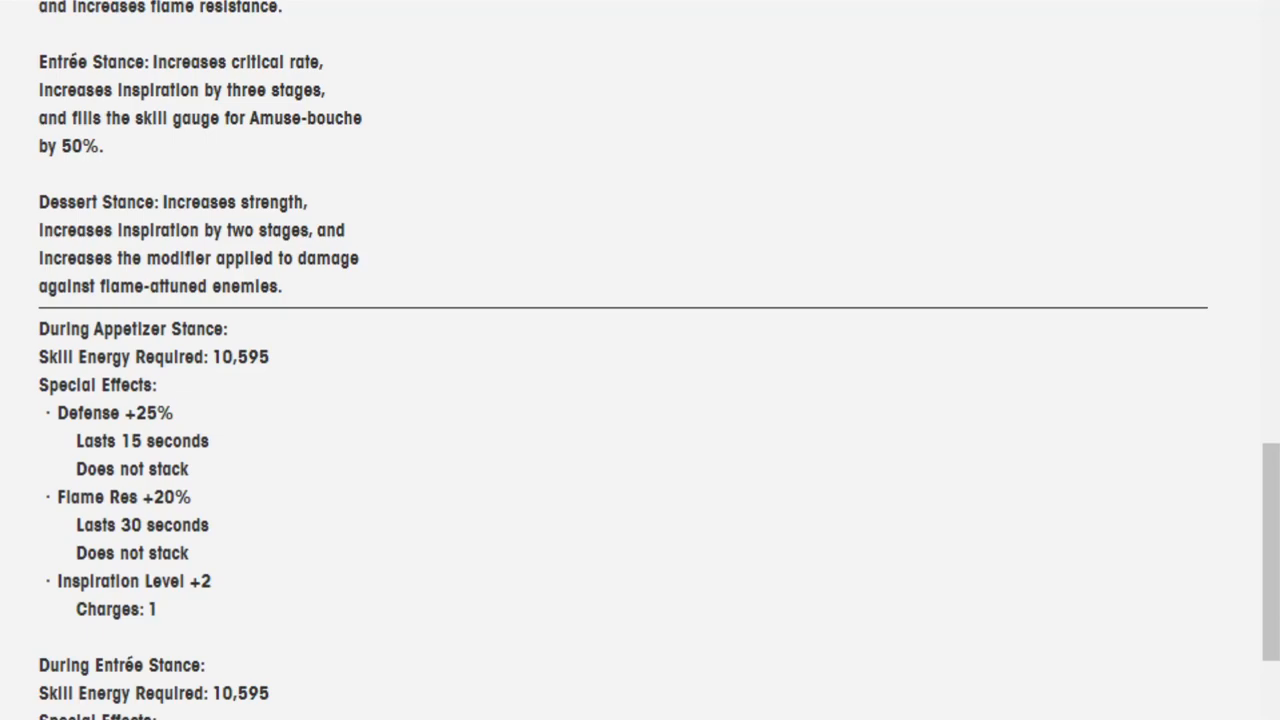
scroll(down, 3)
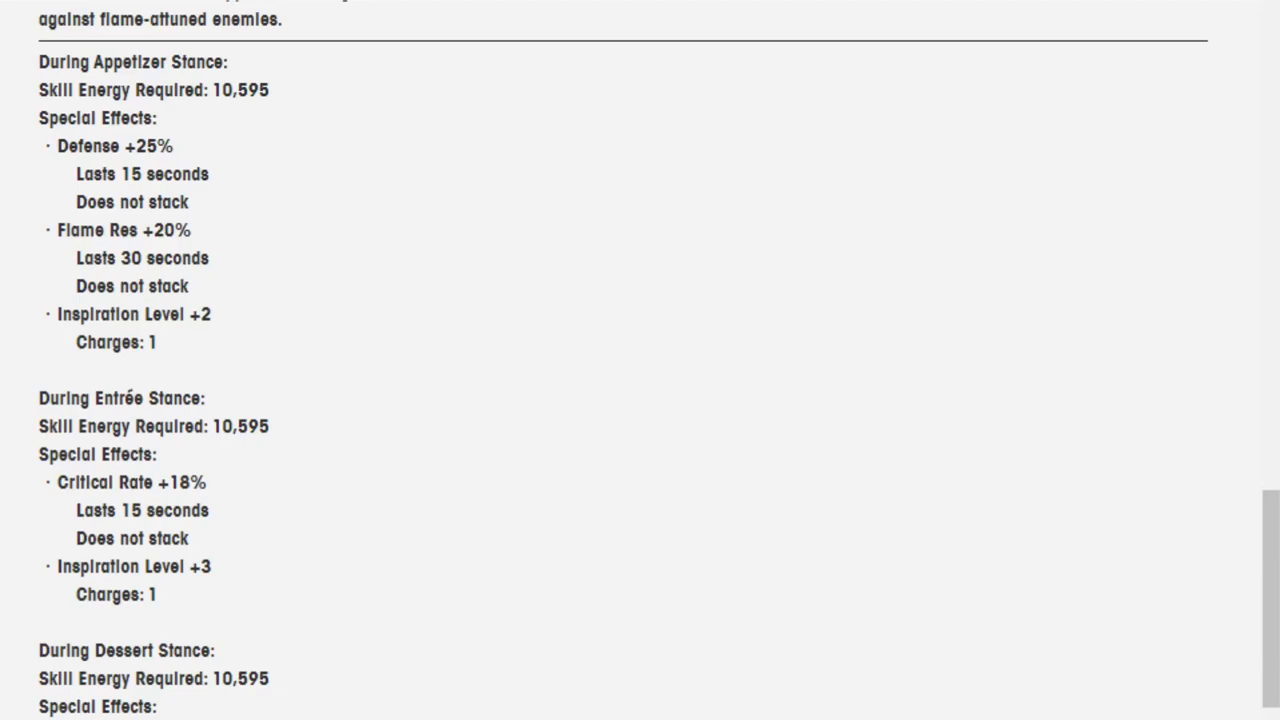
scroll(down, 3)
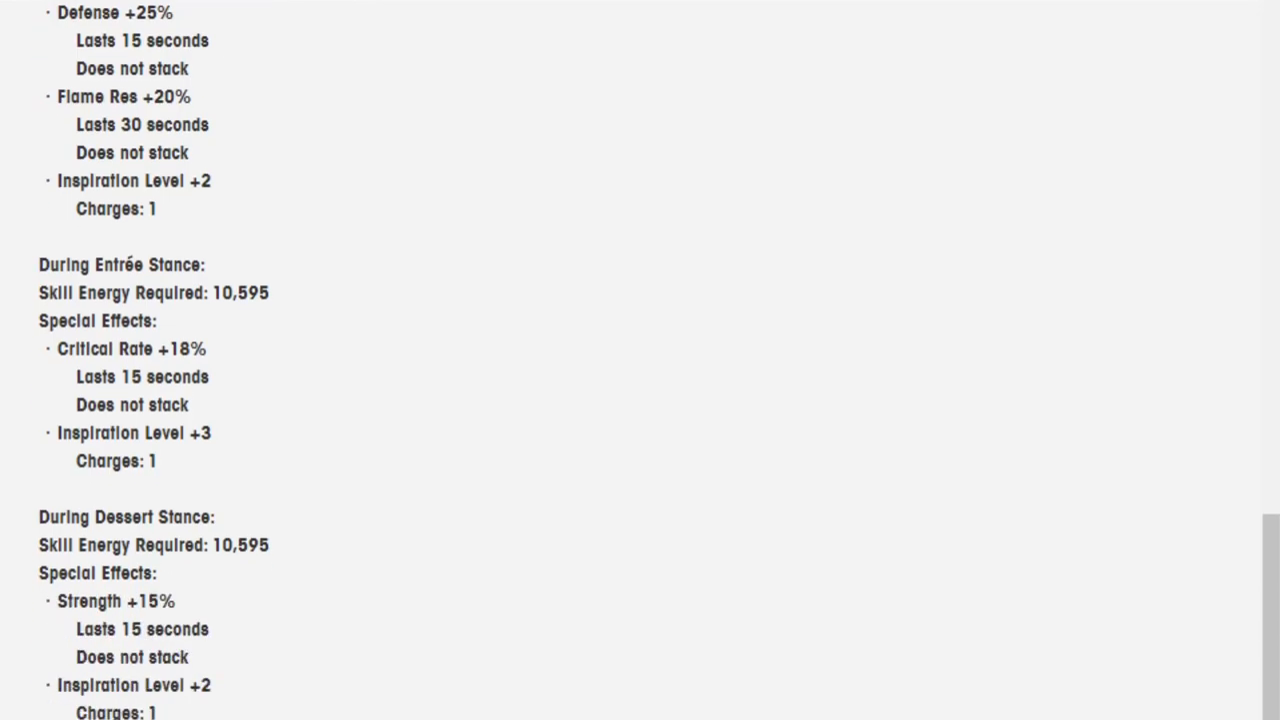
scroll(down, 3)
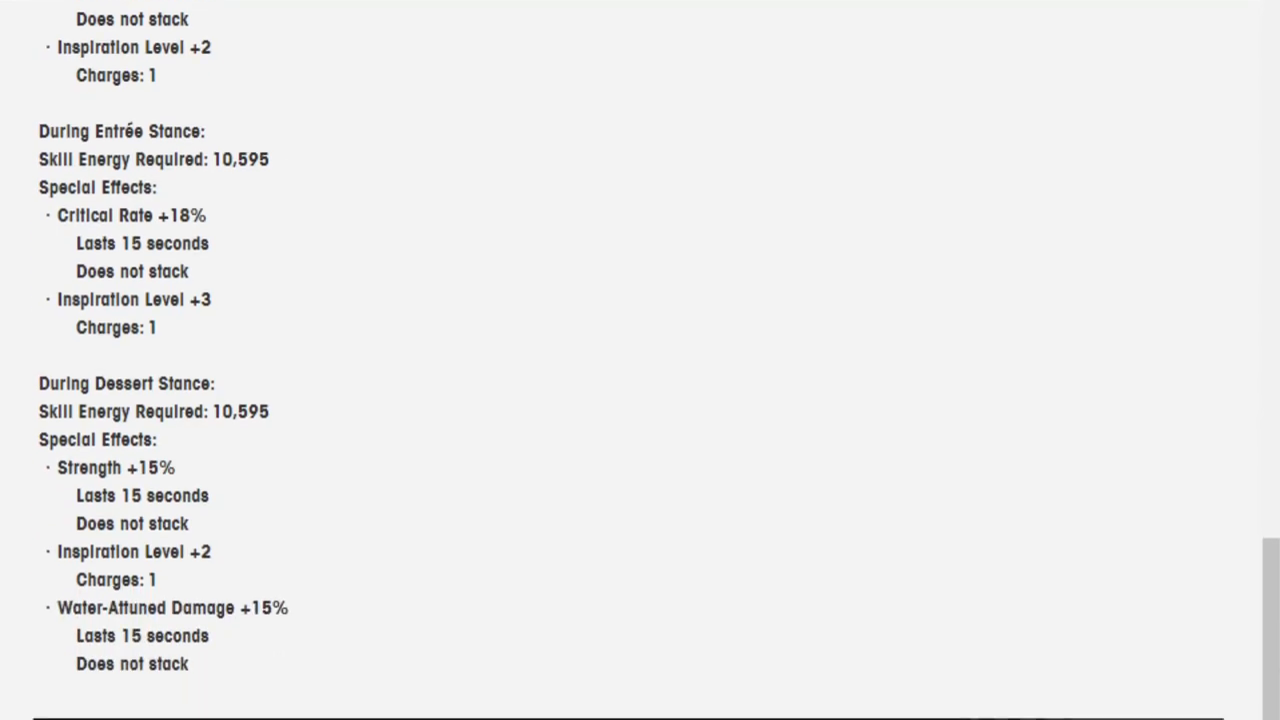
scroll(down, 3)
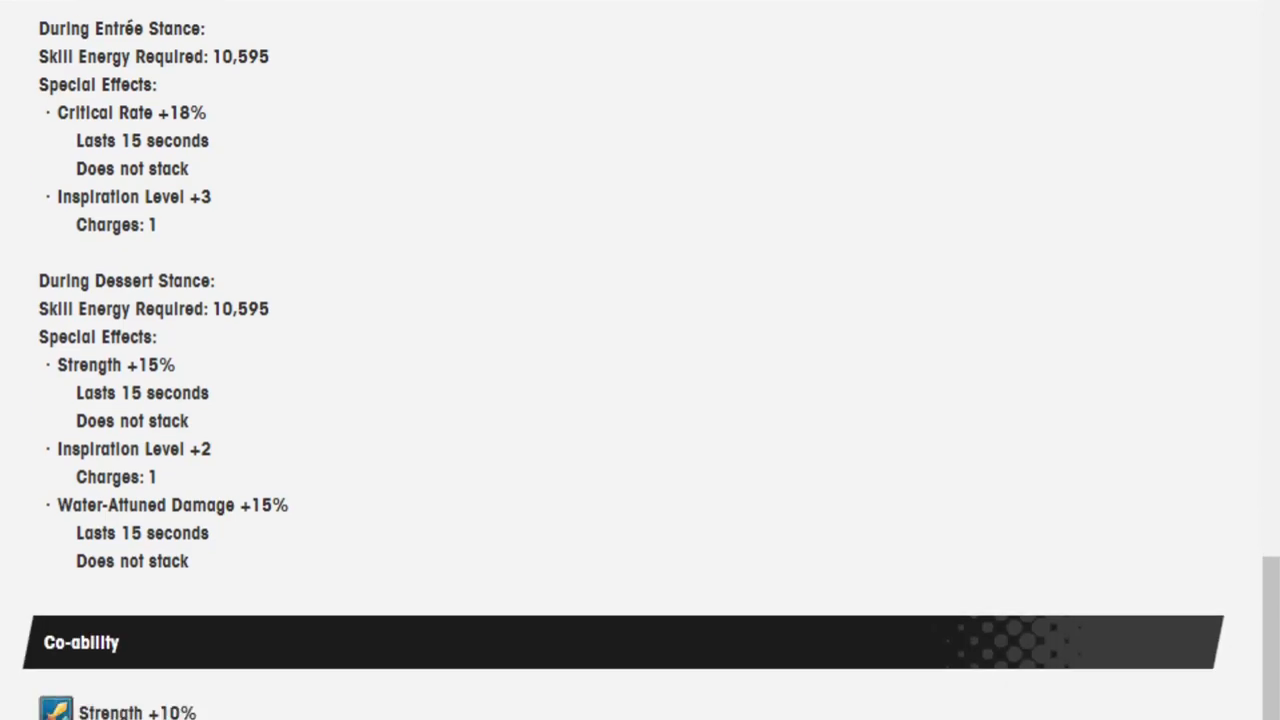
scroll(down, 3)
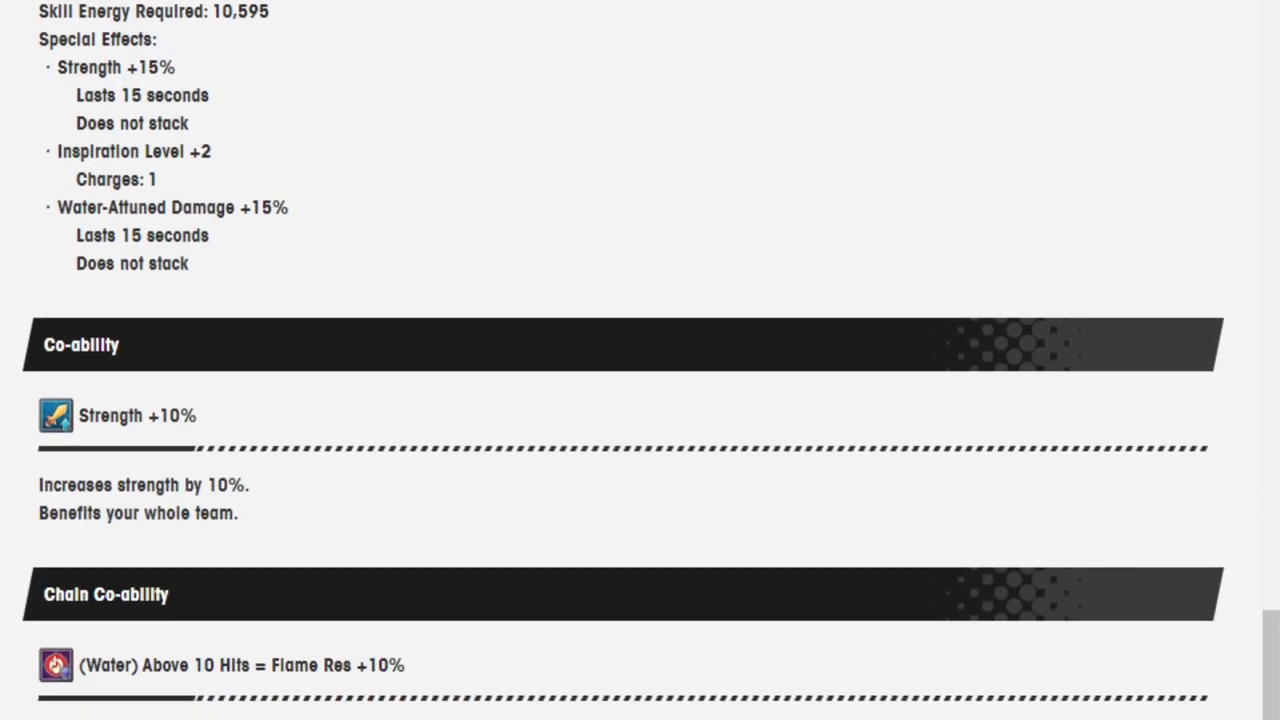
Read the Abilities section (Dutiful Chef, Potent Burn Res +100%), then view the wiki Skills table
scroll(down, 3)
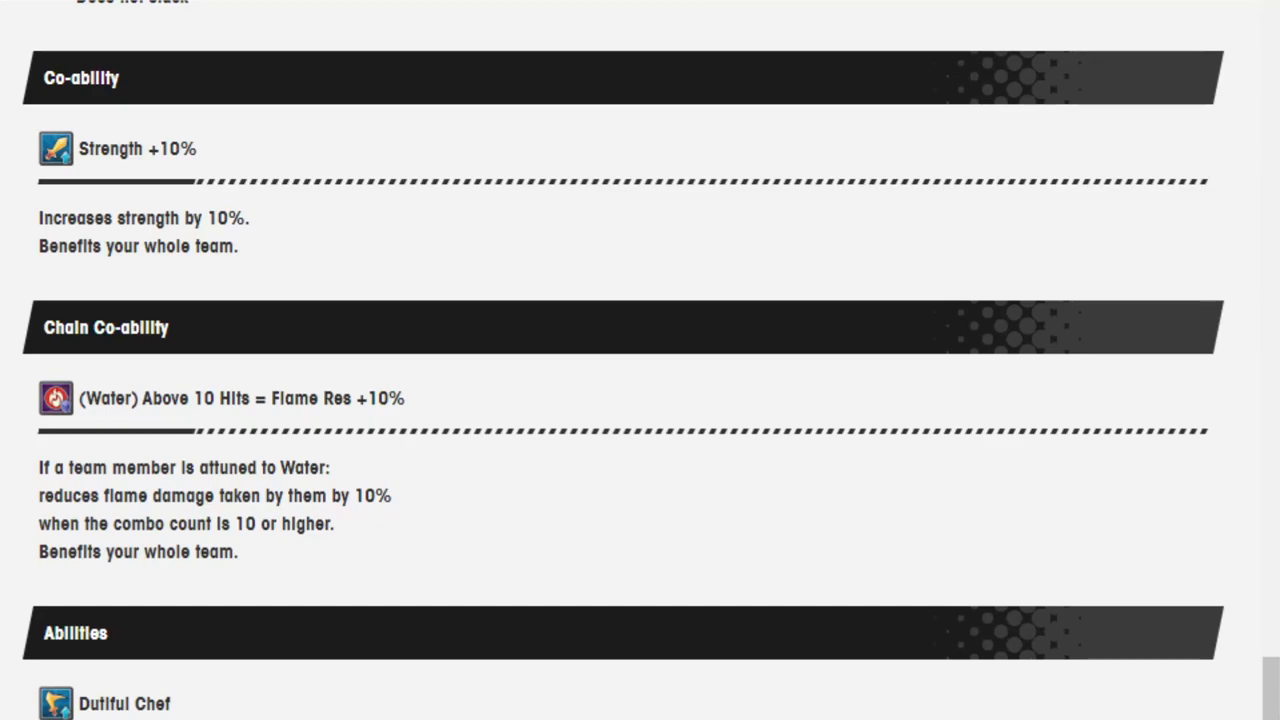
scroll(down, 3)
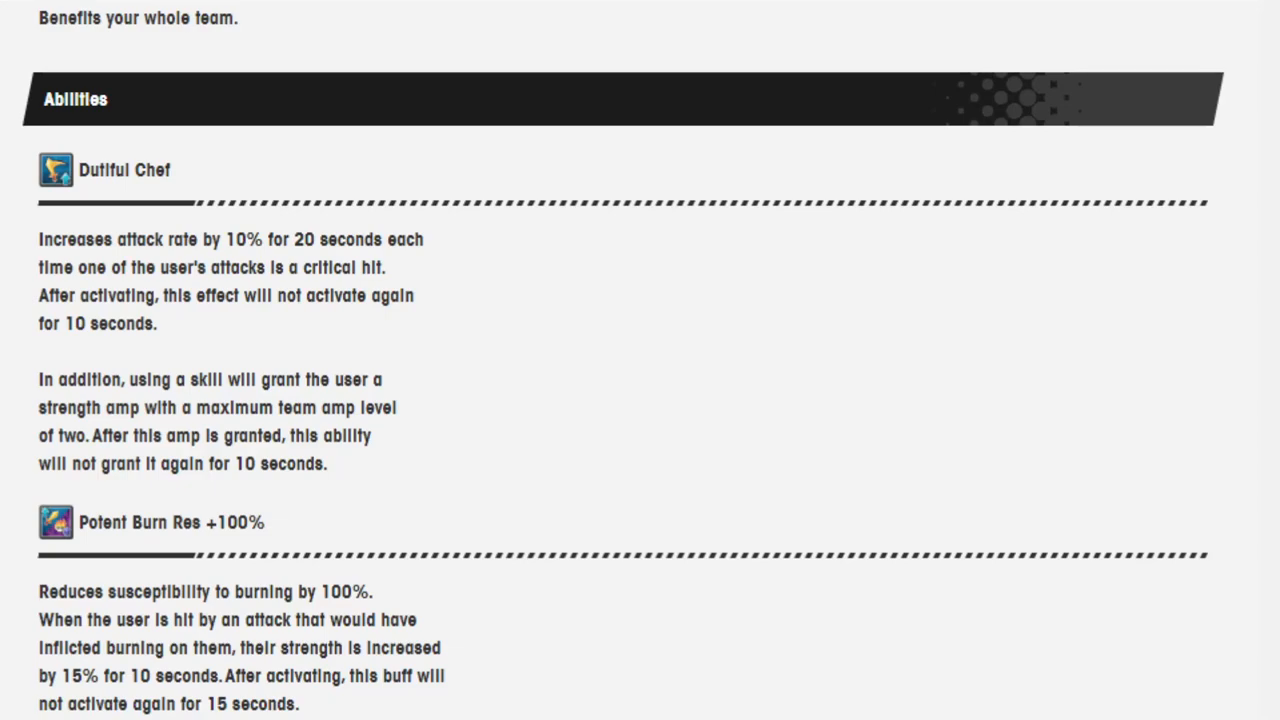
scroll(down, 3)
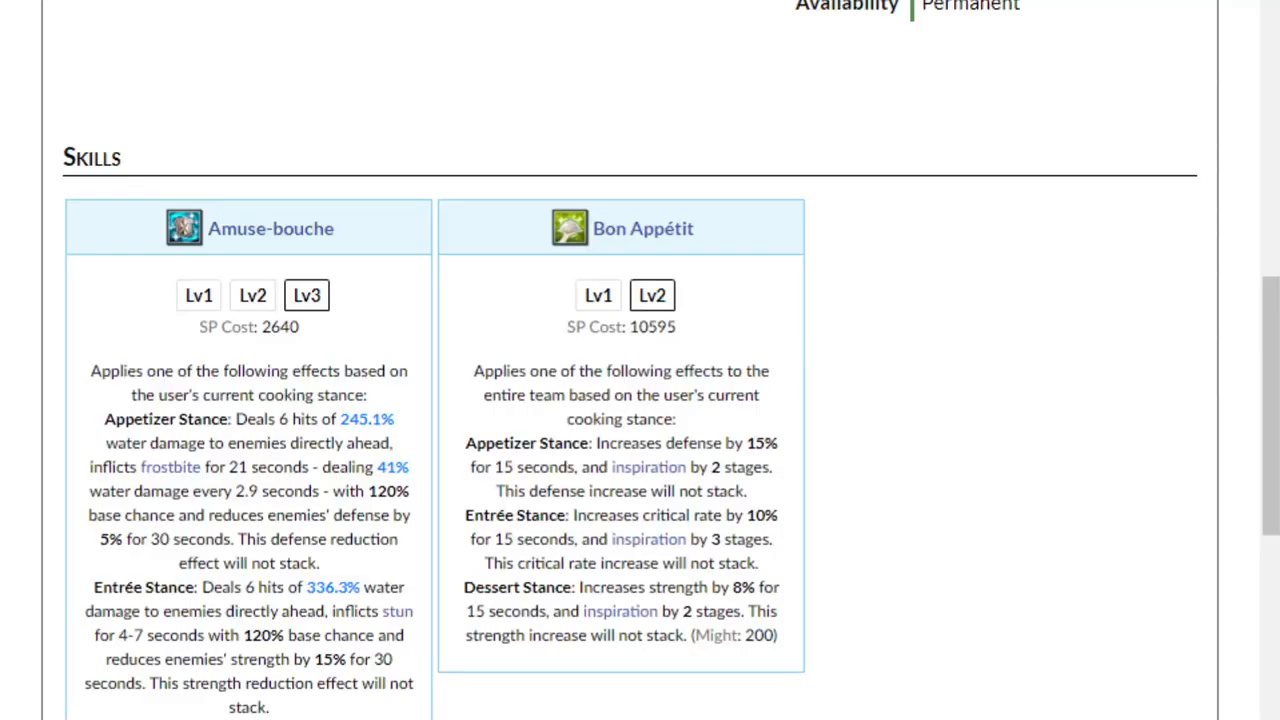
mouse_move(700, 665)
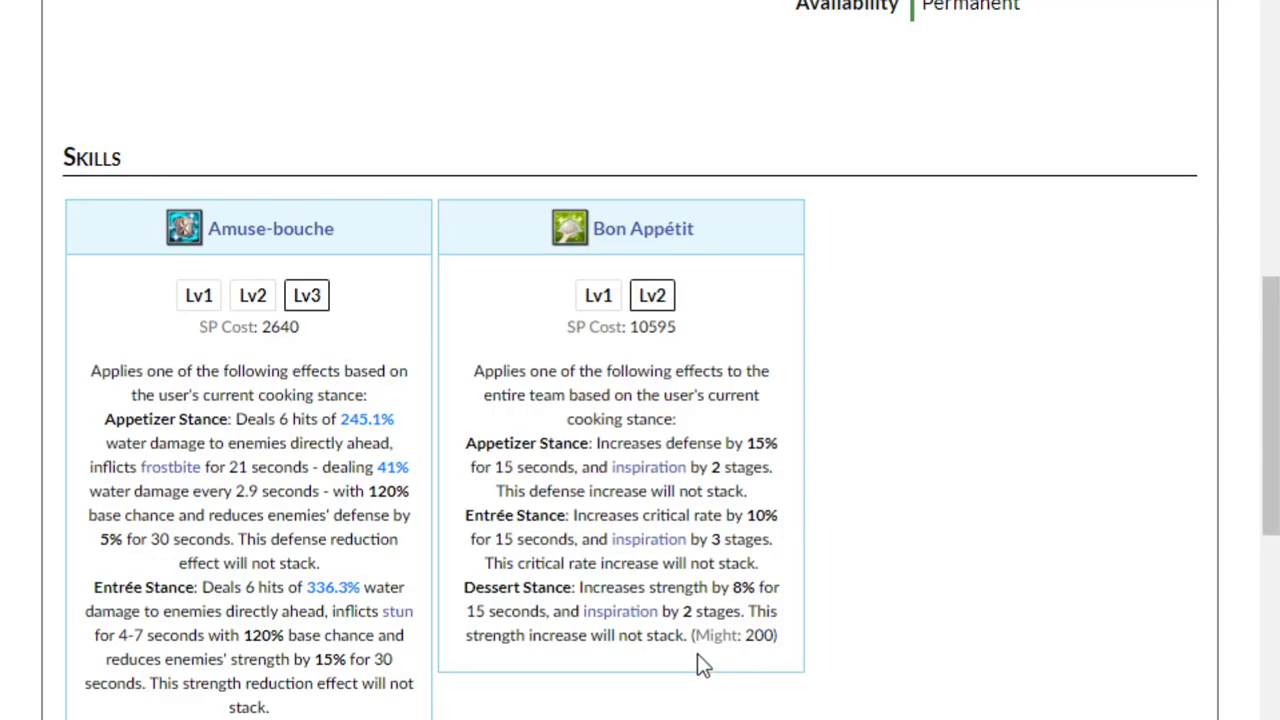
Compare Valerio's two skills on the wiki page against the news post
scroll(down, 3)
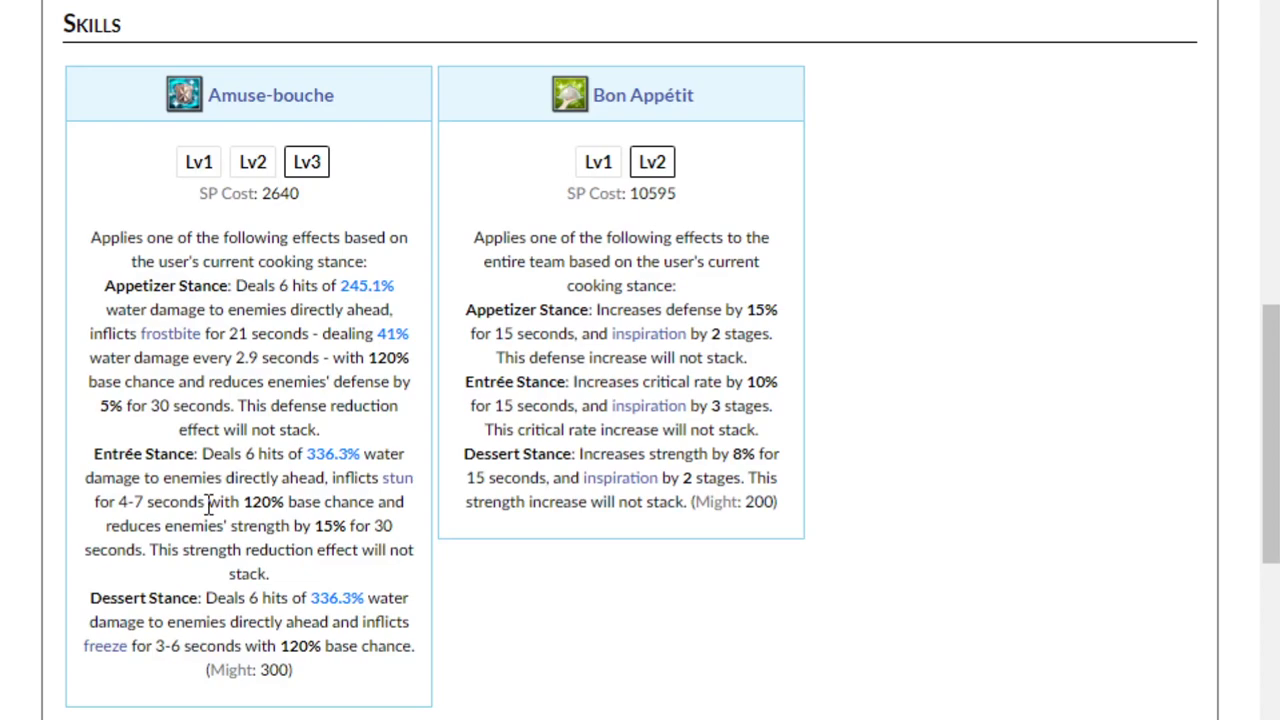
mouse_move(195, 503)
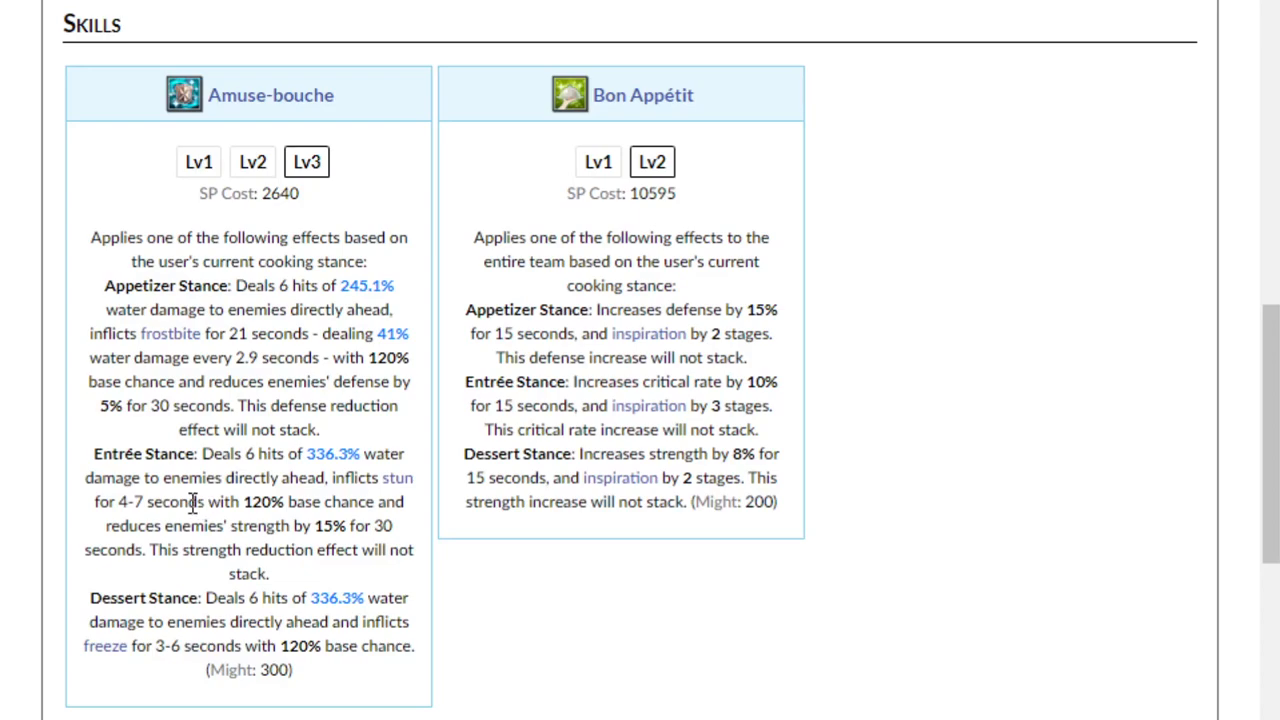
mouse_move(368, 637)
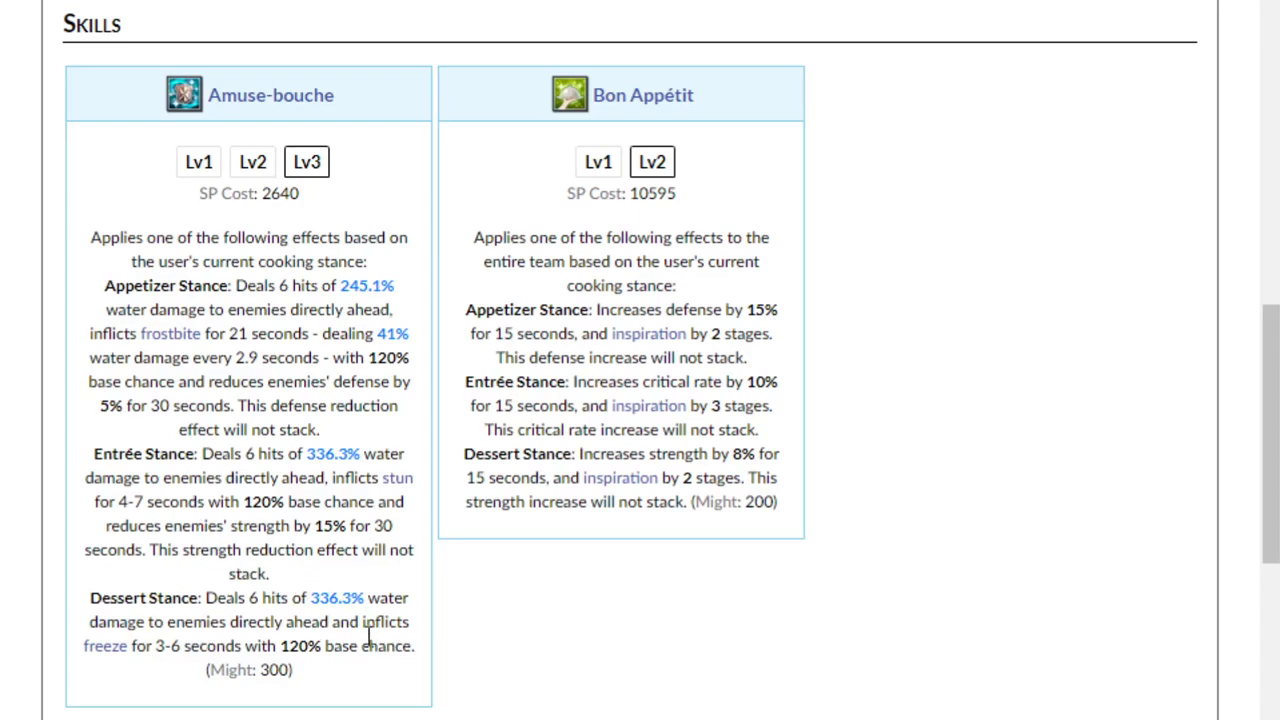
mouse_move(210, 575)
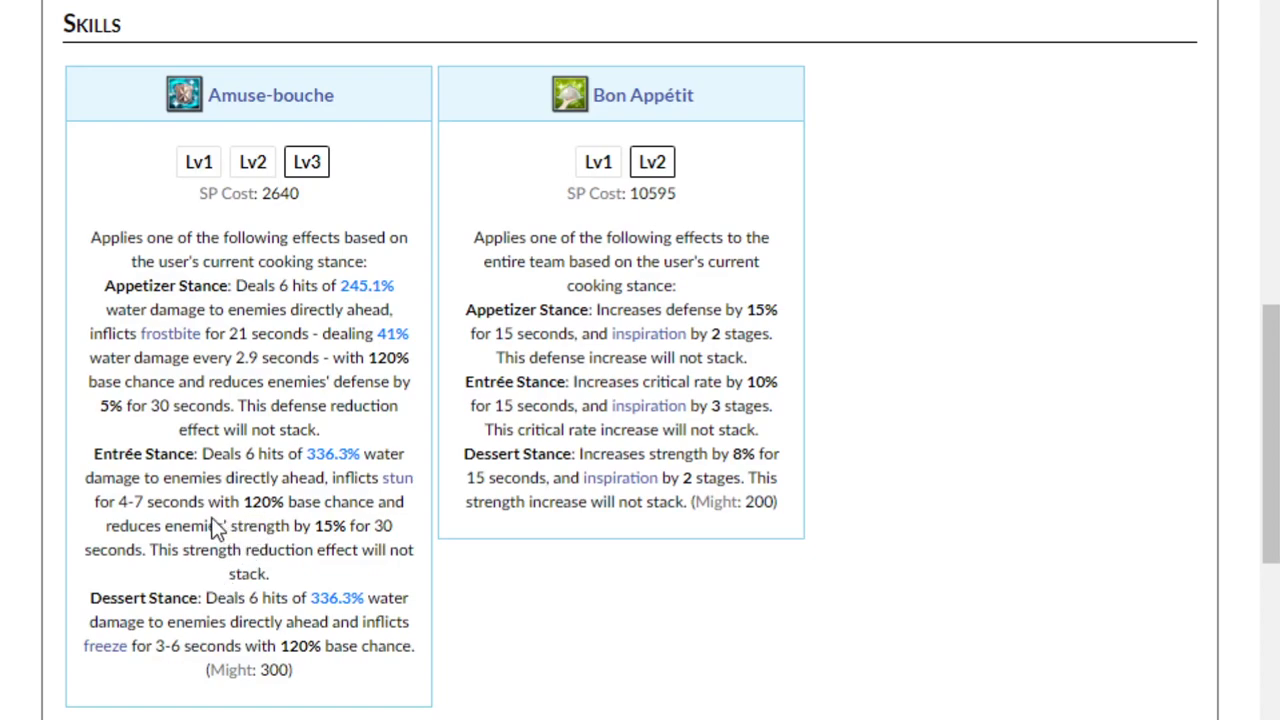
mouse_move(216, 525)
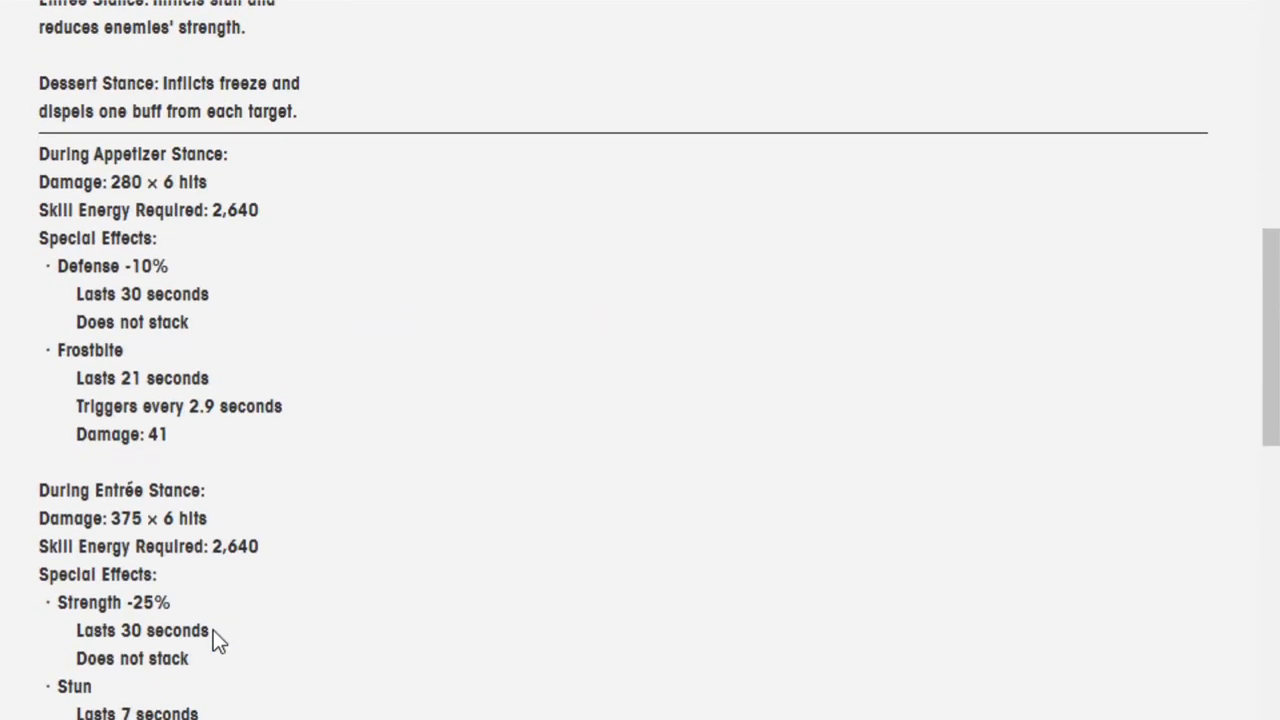
scroll(down, 3)
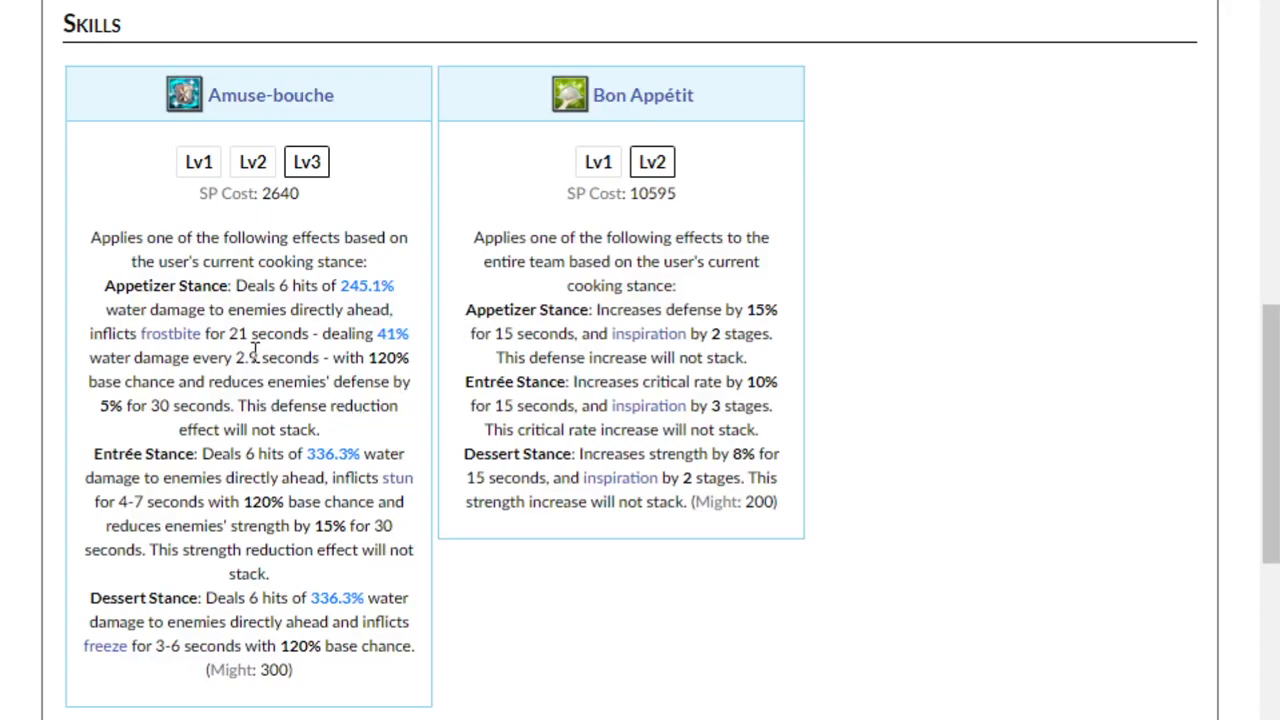
mouse_move(328, 338)
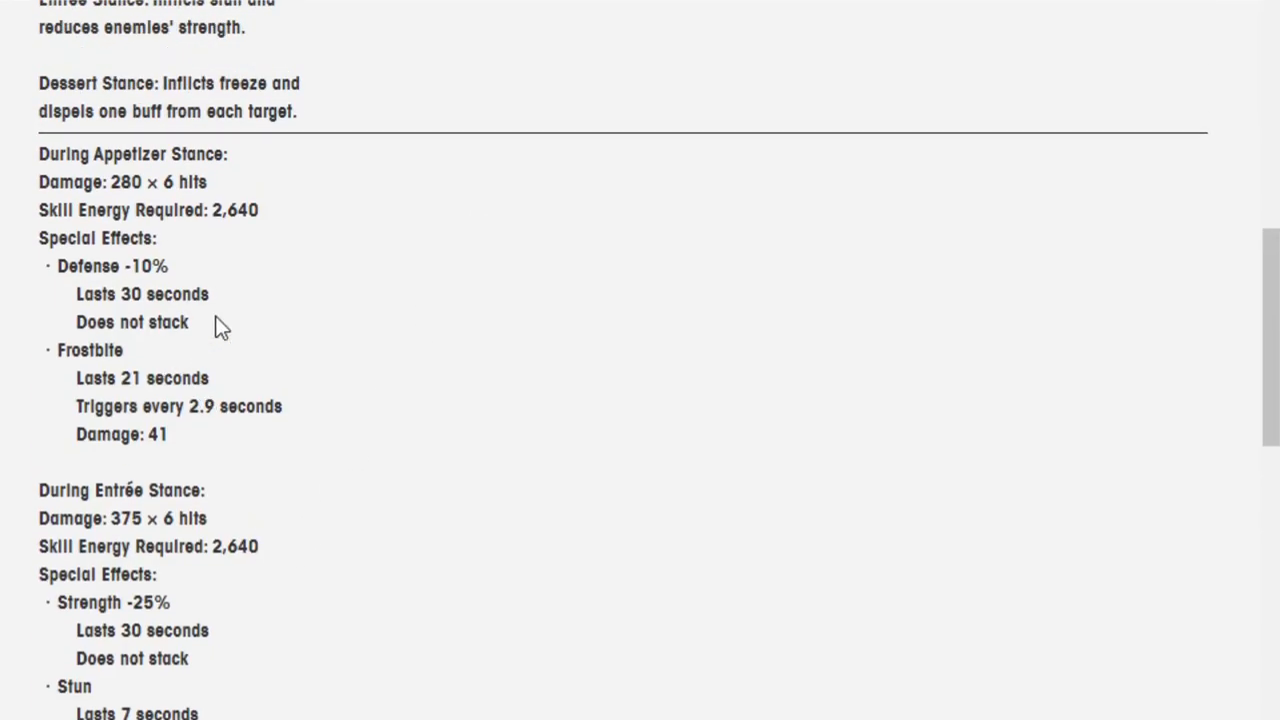
scroll(up, 3)
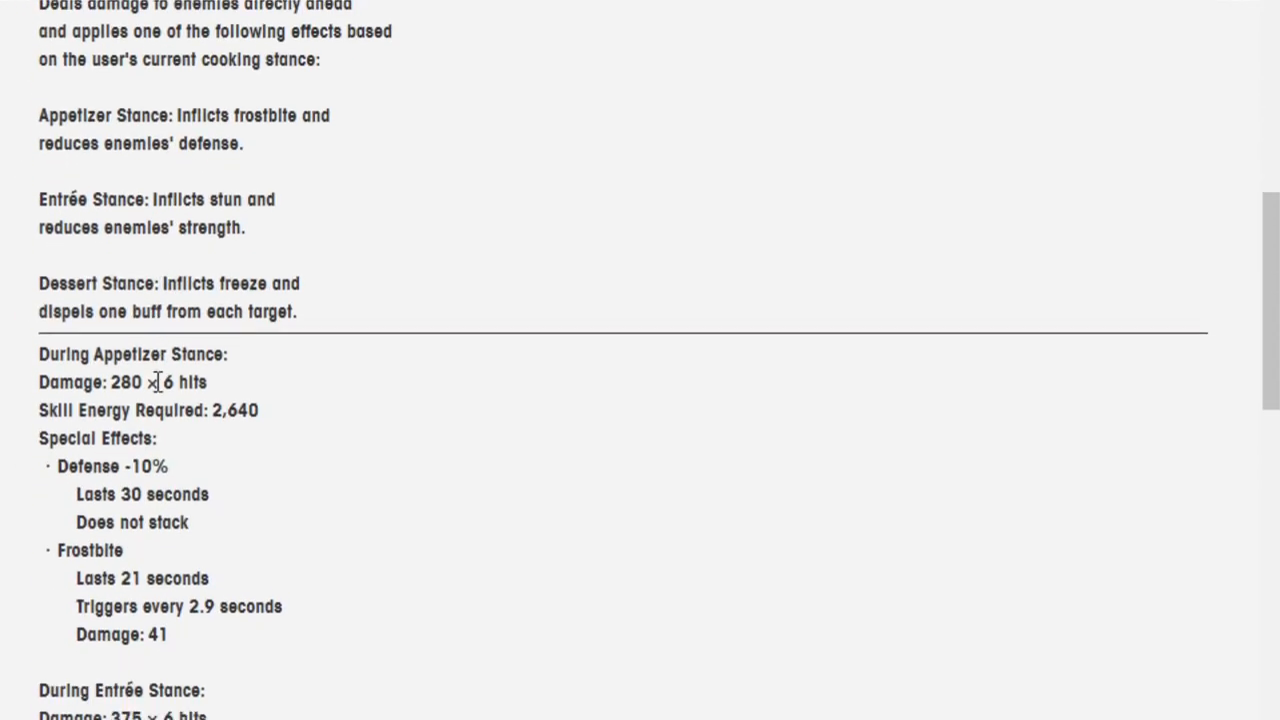
scroll(down, 3)
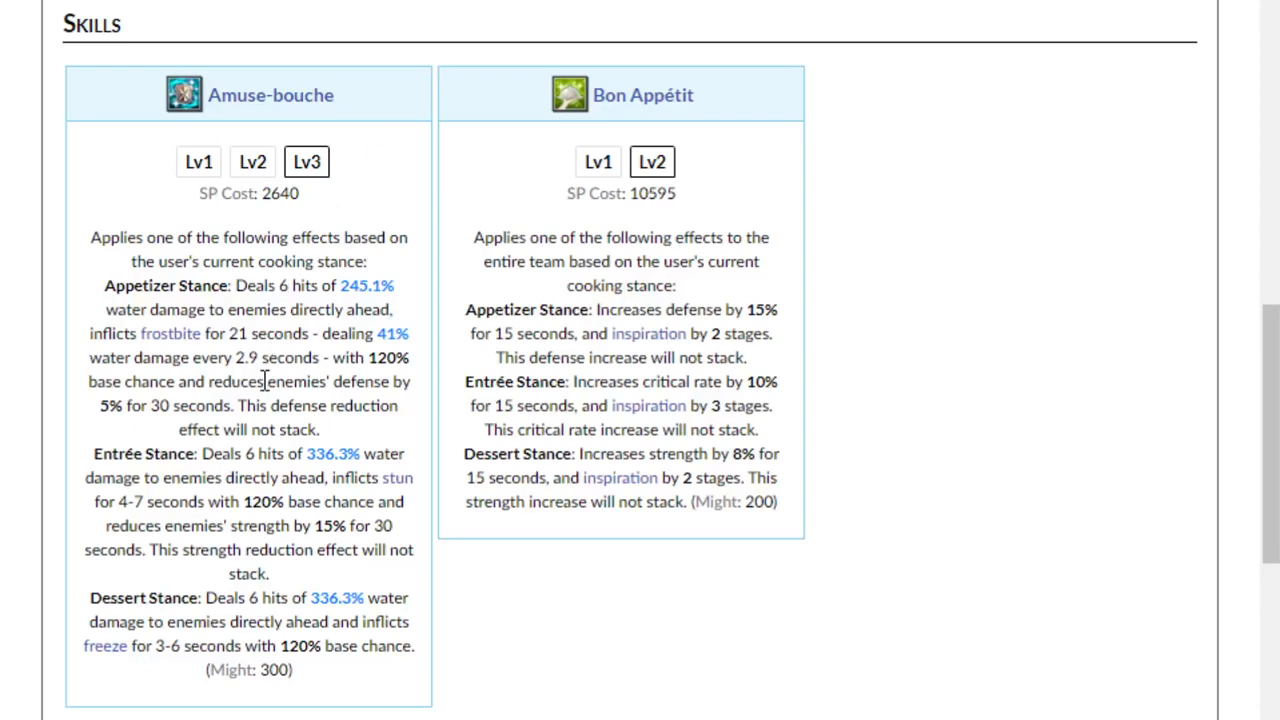
mouse_move(350, 388)
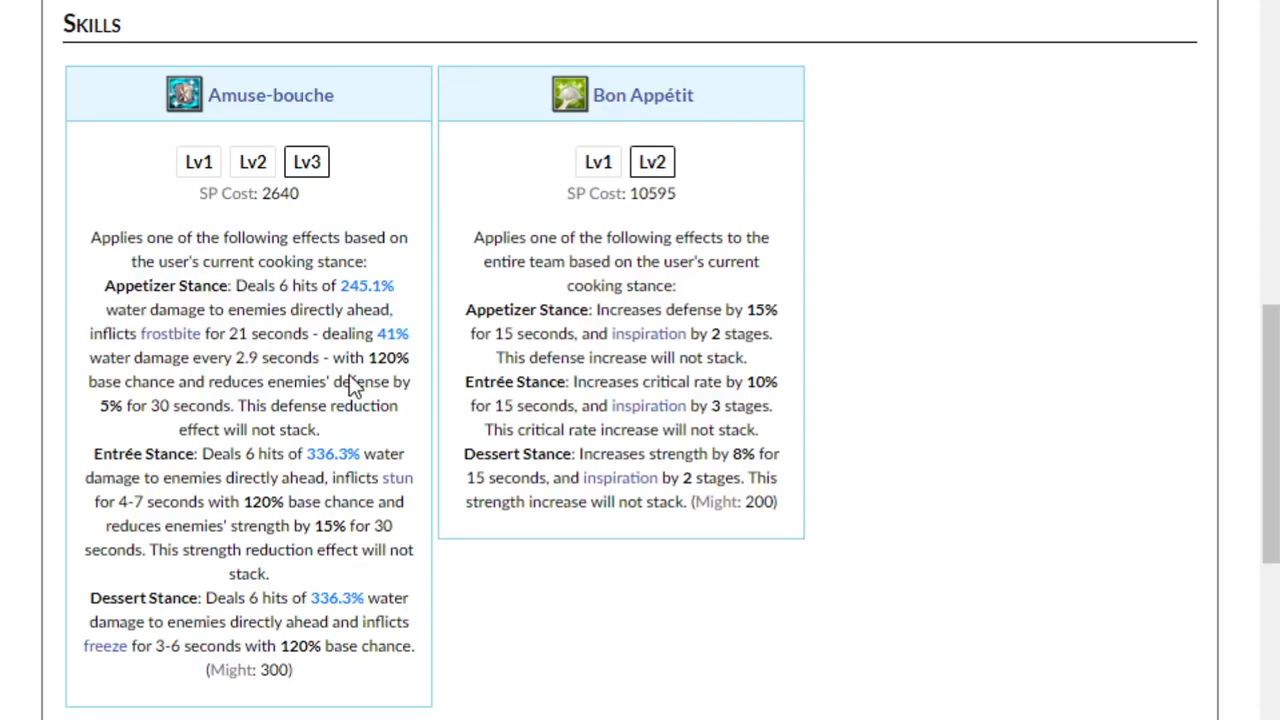
mouse_move(128, 435)
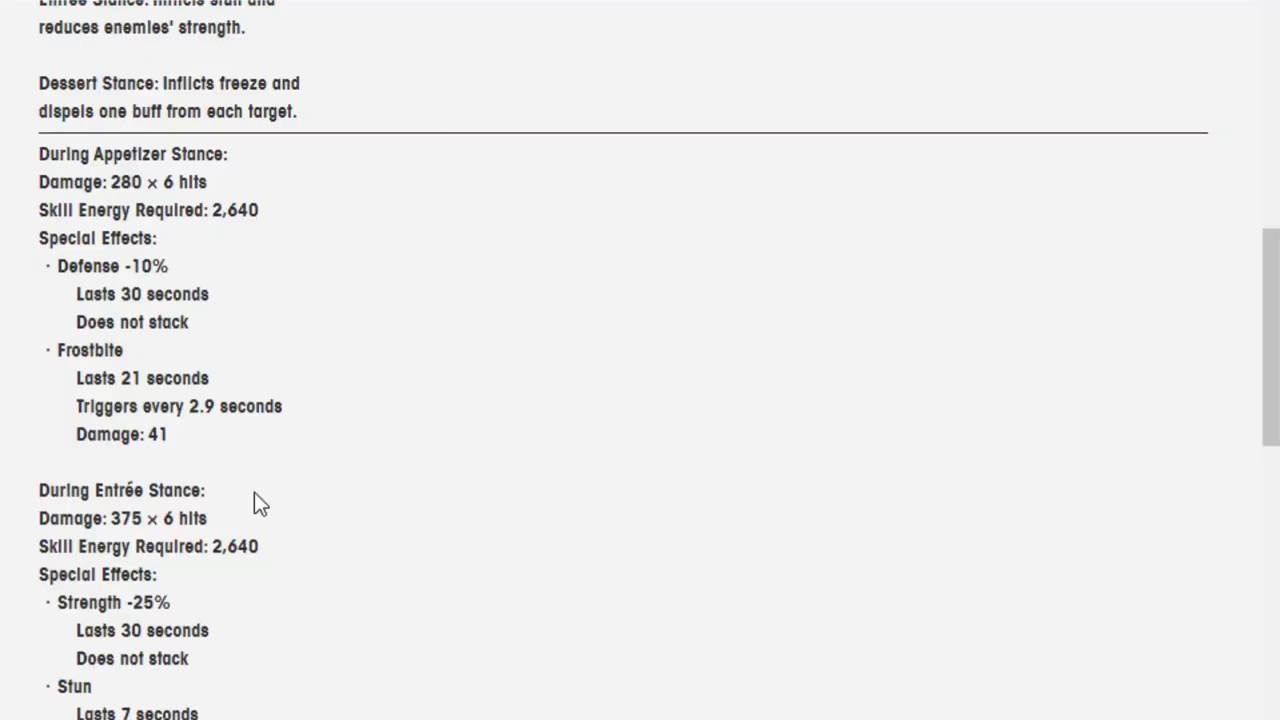
Compare his co-abilities and abilities, then bring the news post back to its top
scroll(down, 3)
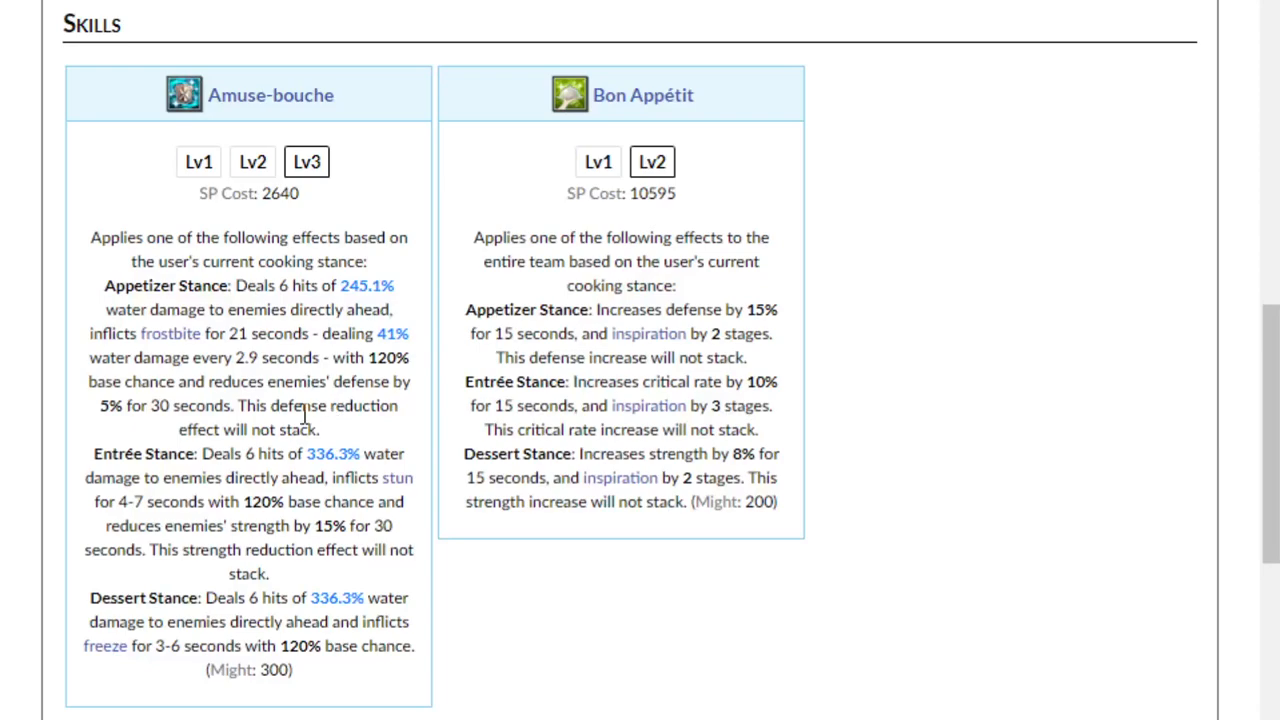
mouse_move(287, 425)
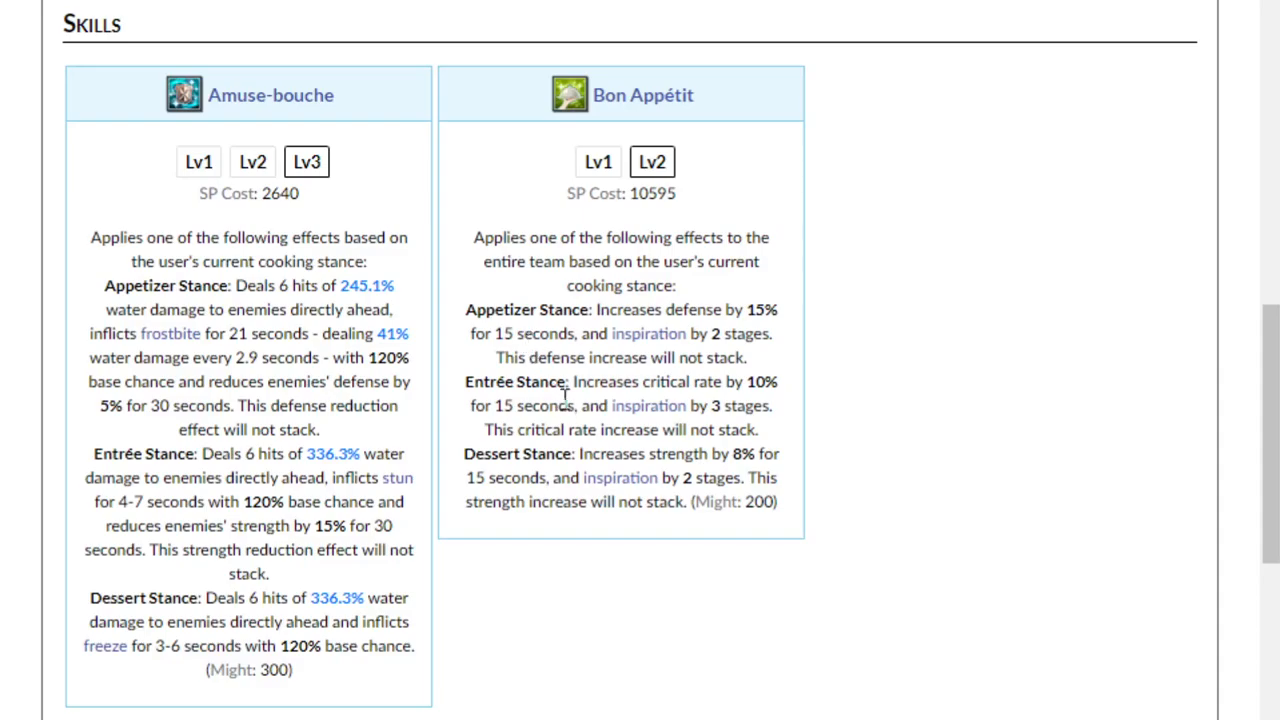
scroll(down, 3)
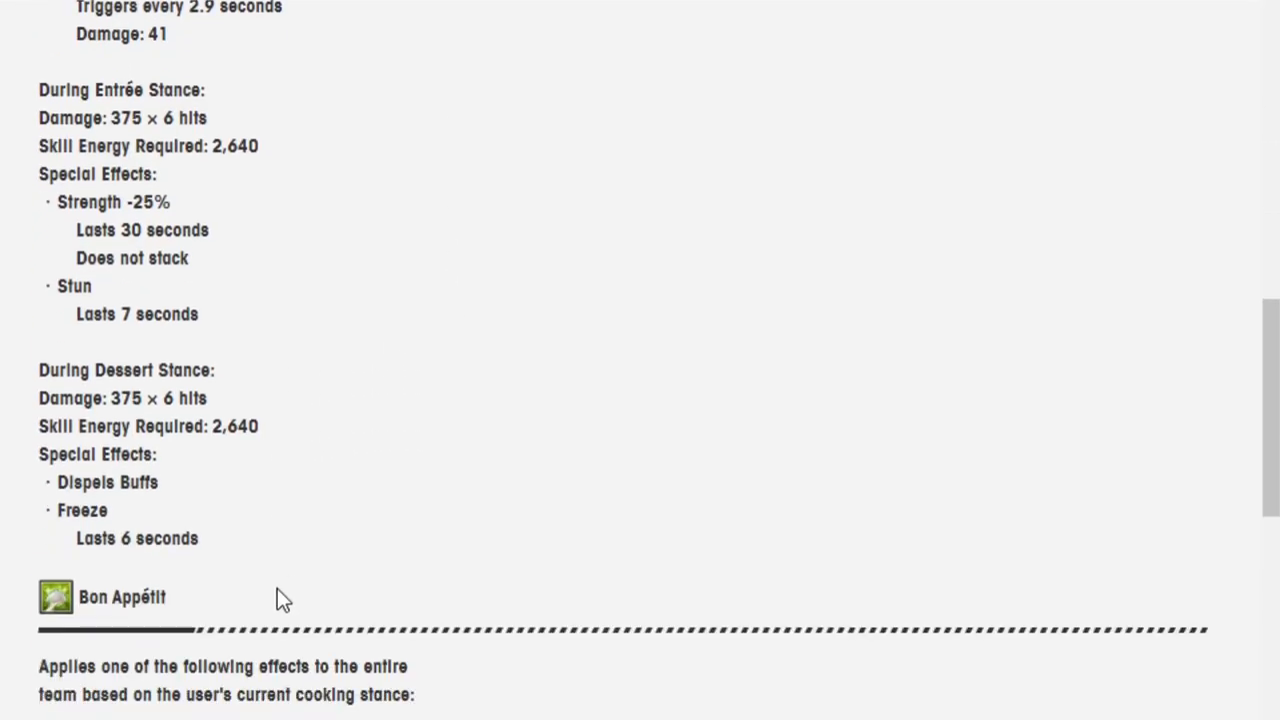
scroll(down, 3)
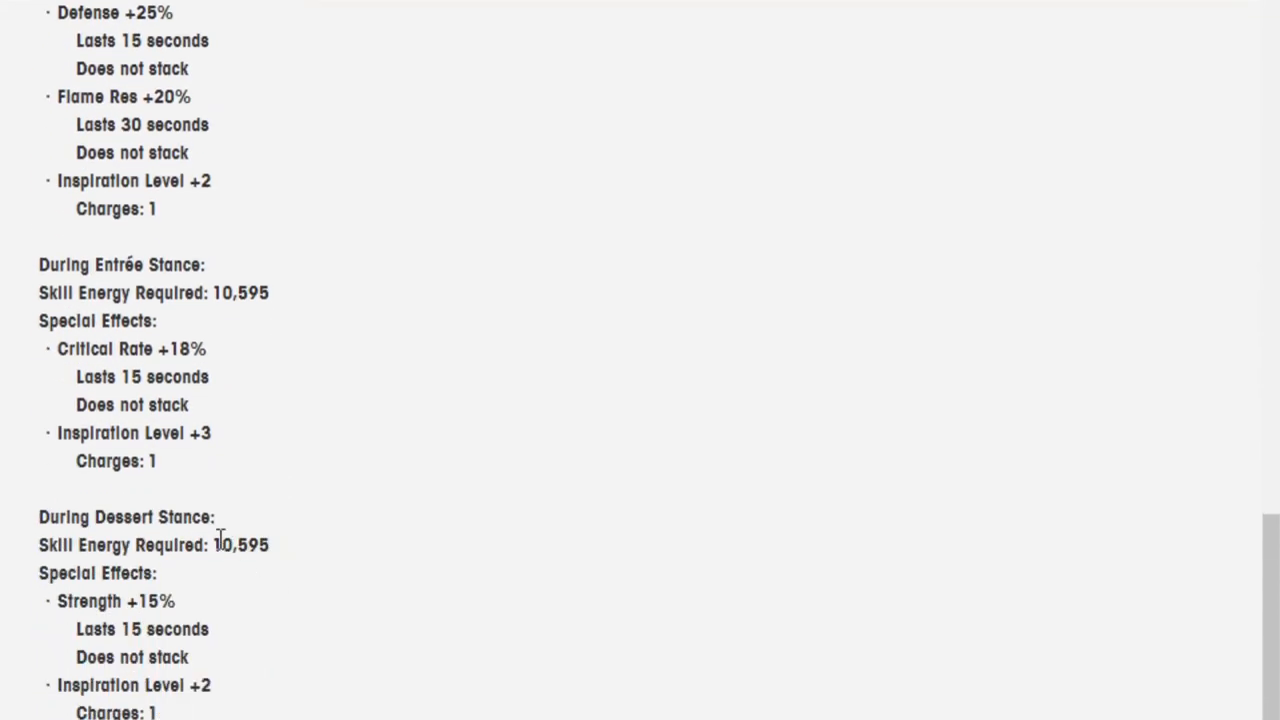
scroll(up, 3)
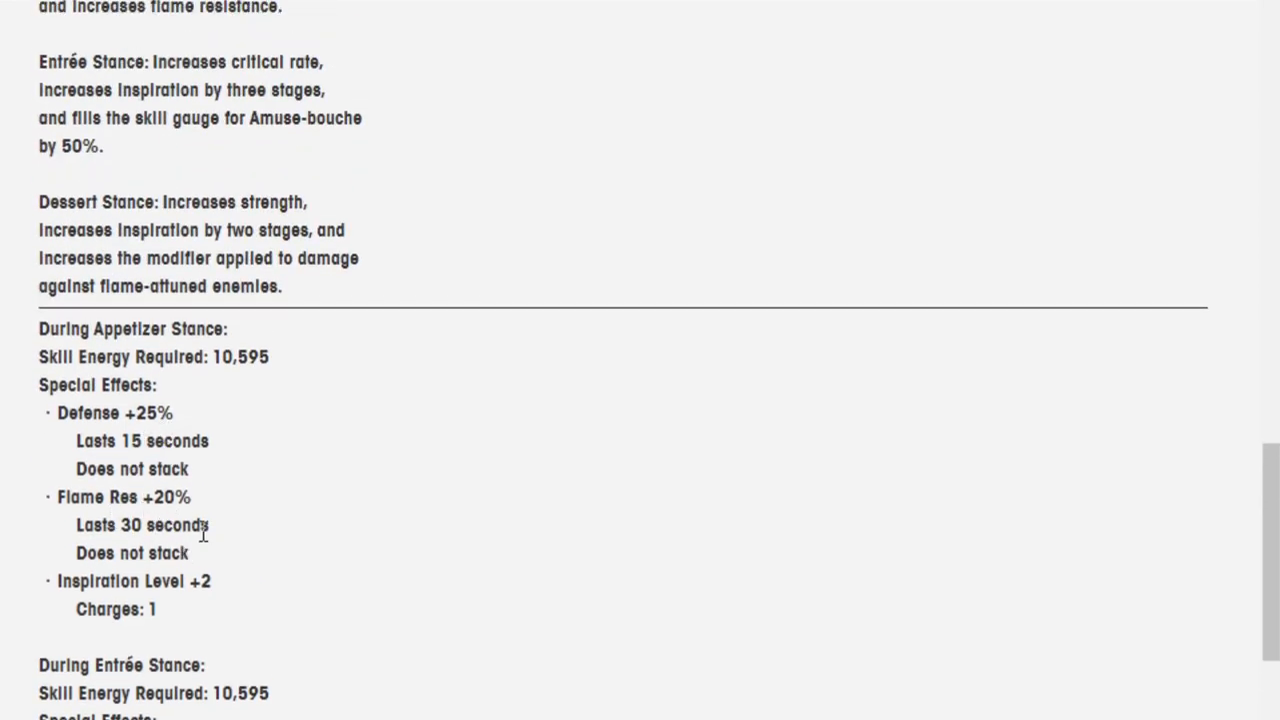
scroll(down, 3)
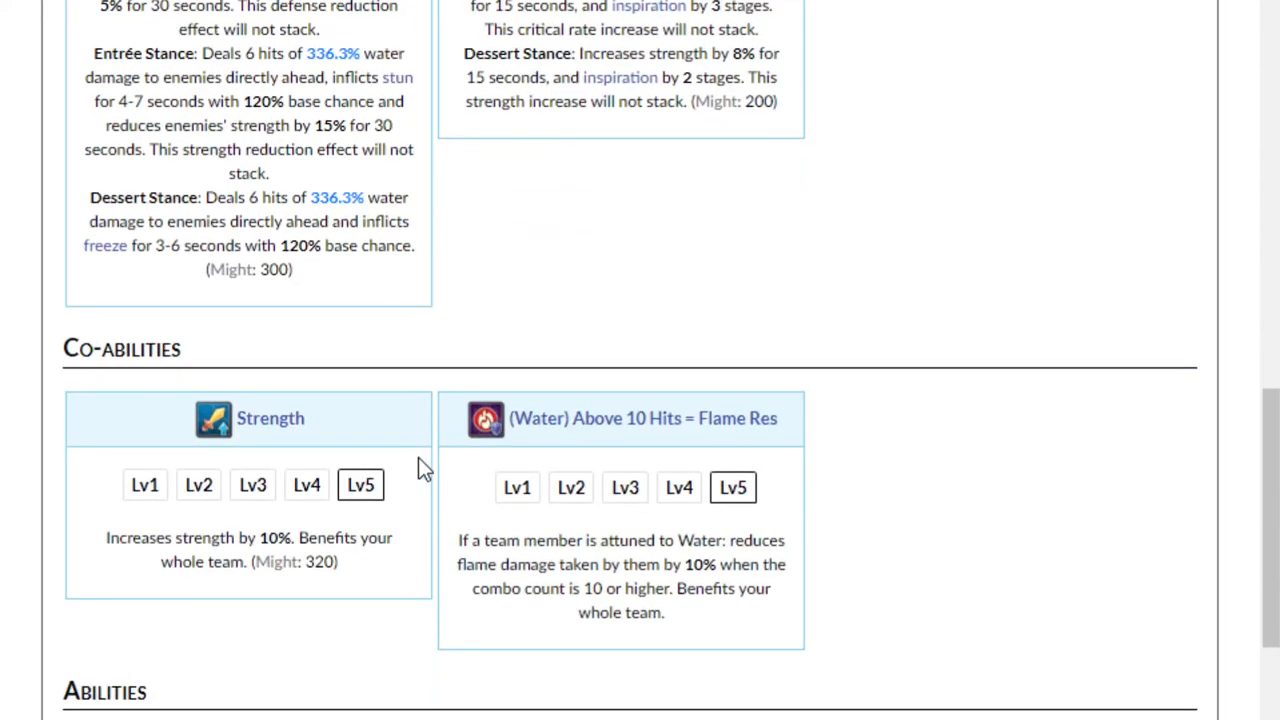
scroll(down, 3)
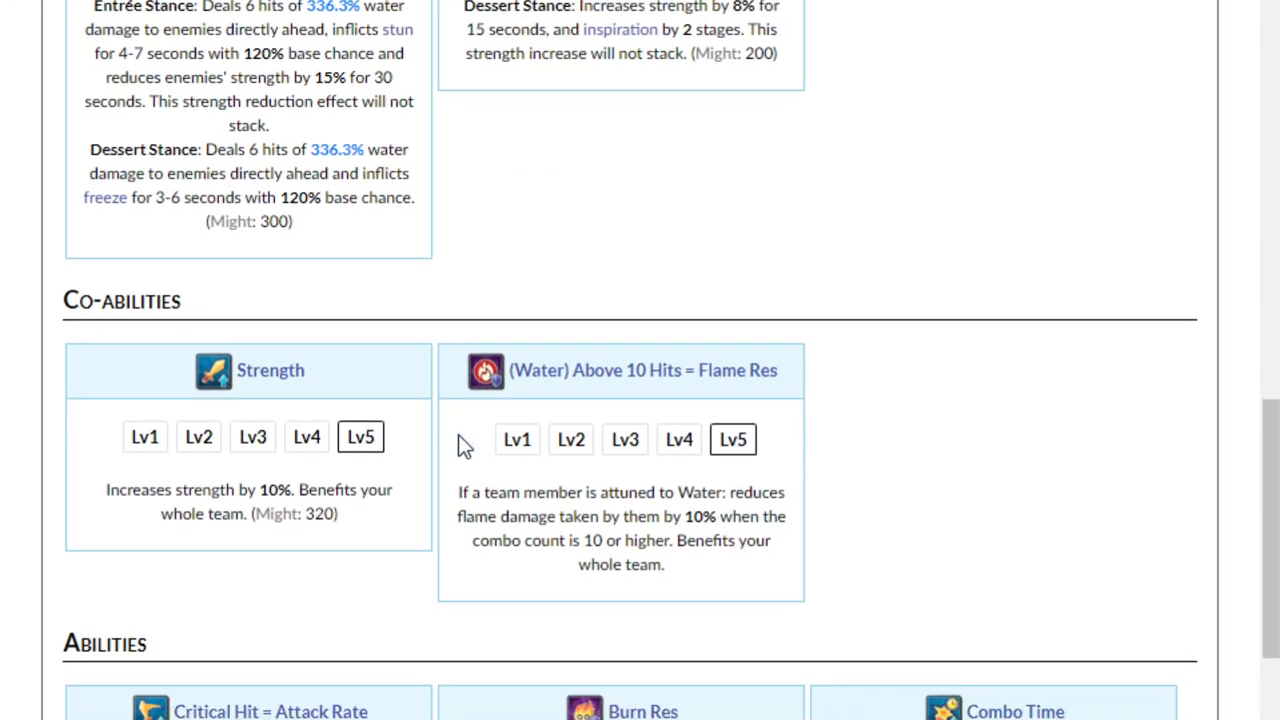
scroll(down, 3)
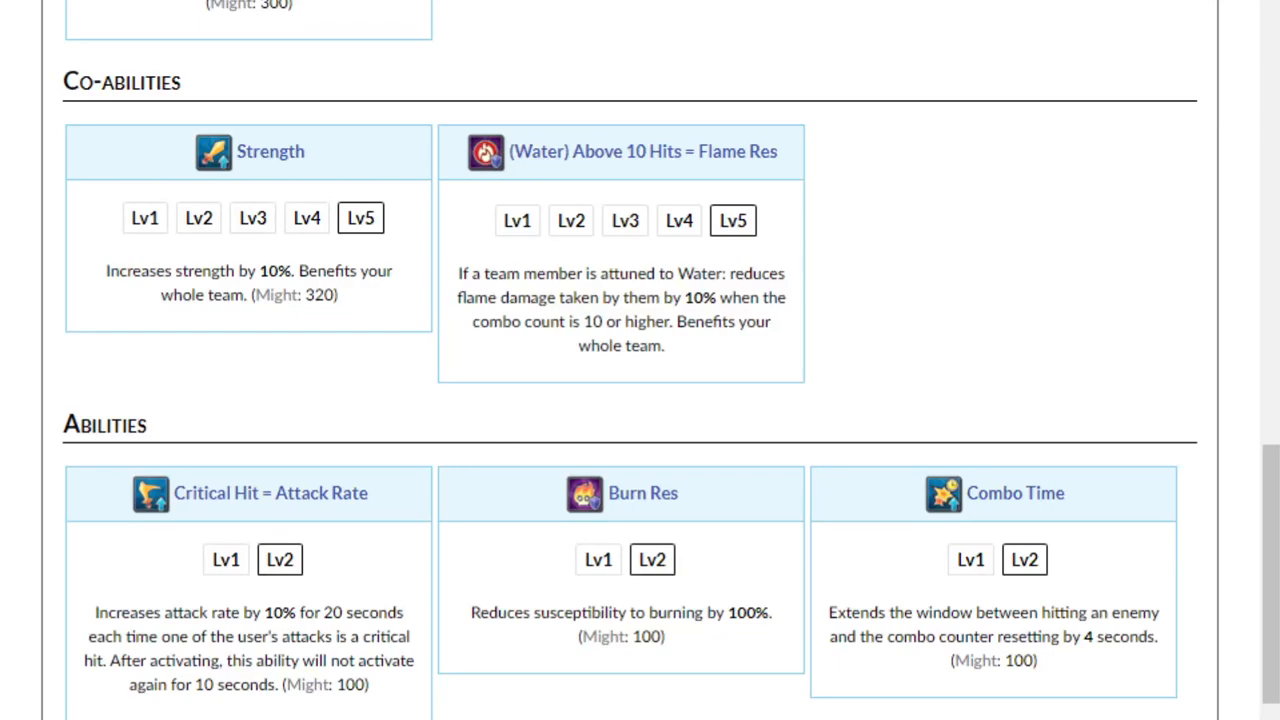
scroll(down, 3)
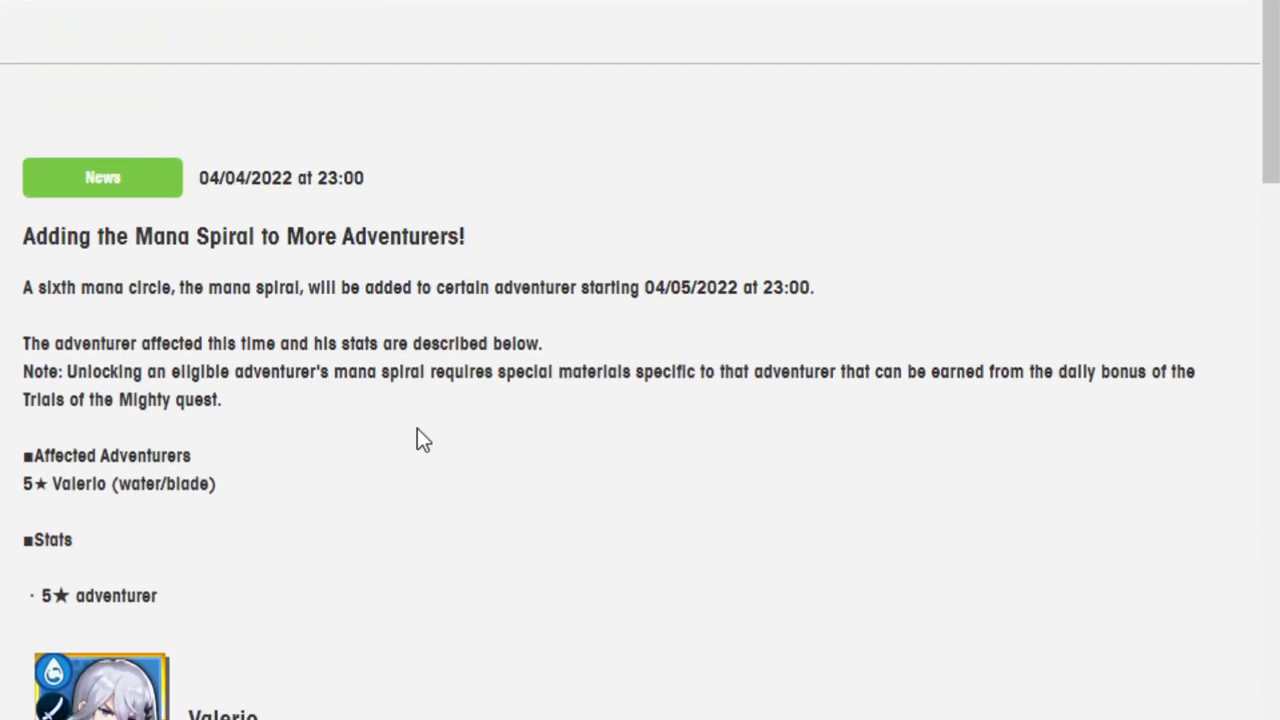
Filter the wiki adventurers to Flame, browse a flame adventurer's abilities, then return to Valerio's post
scroll(down, 3)
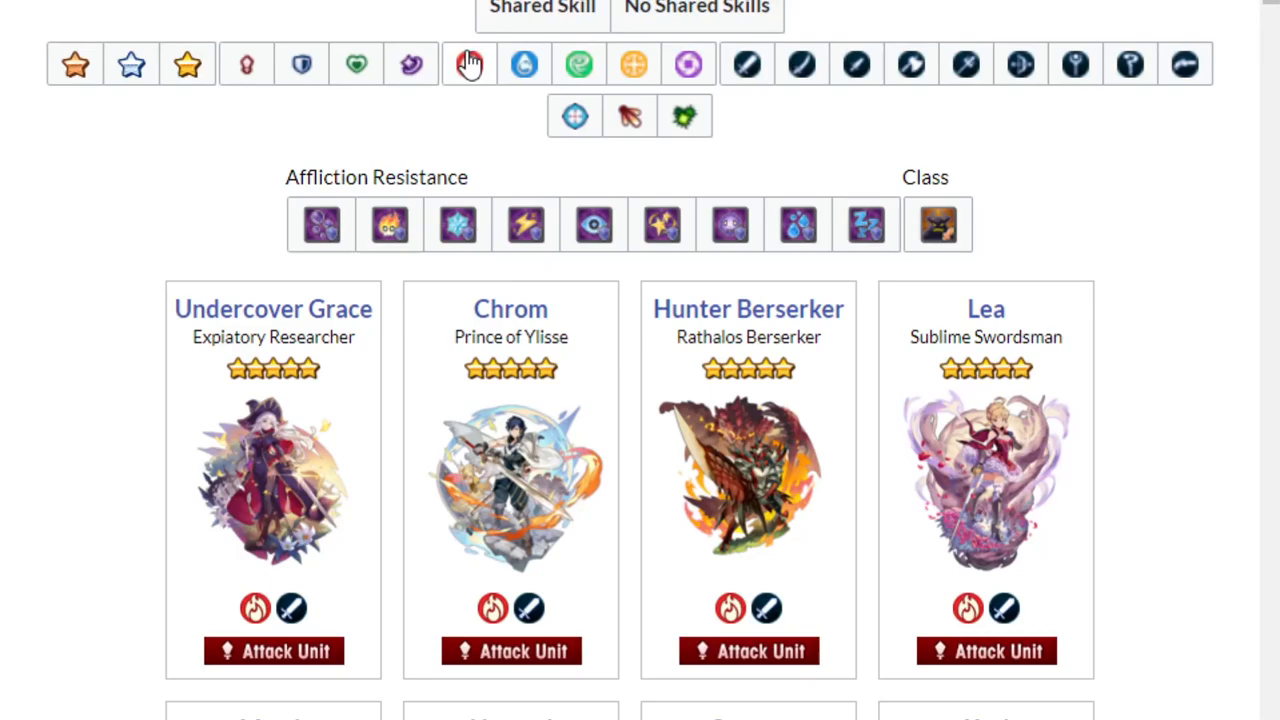
click(469, 64)
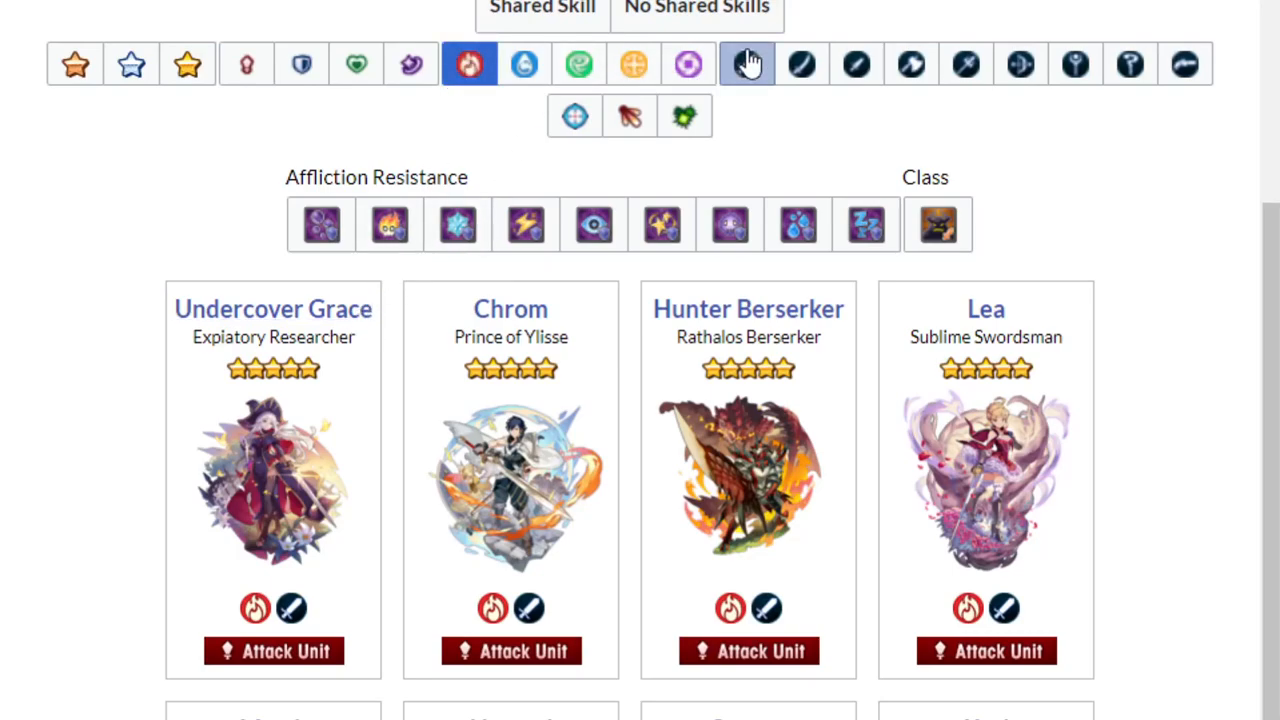
scroll(down, 3)
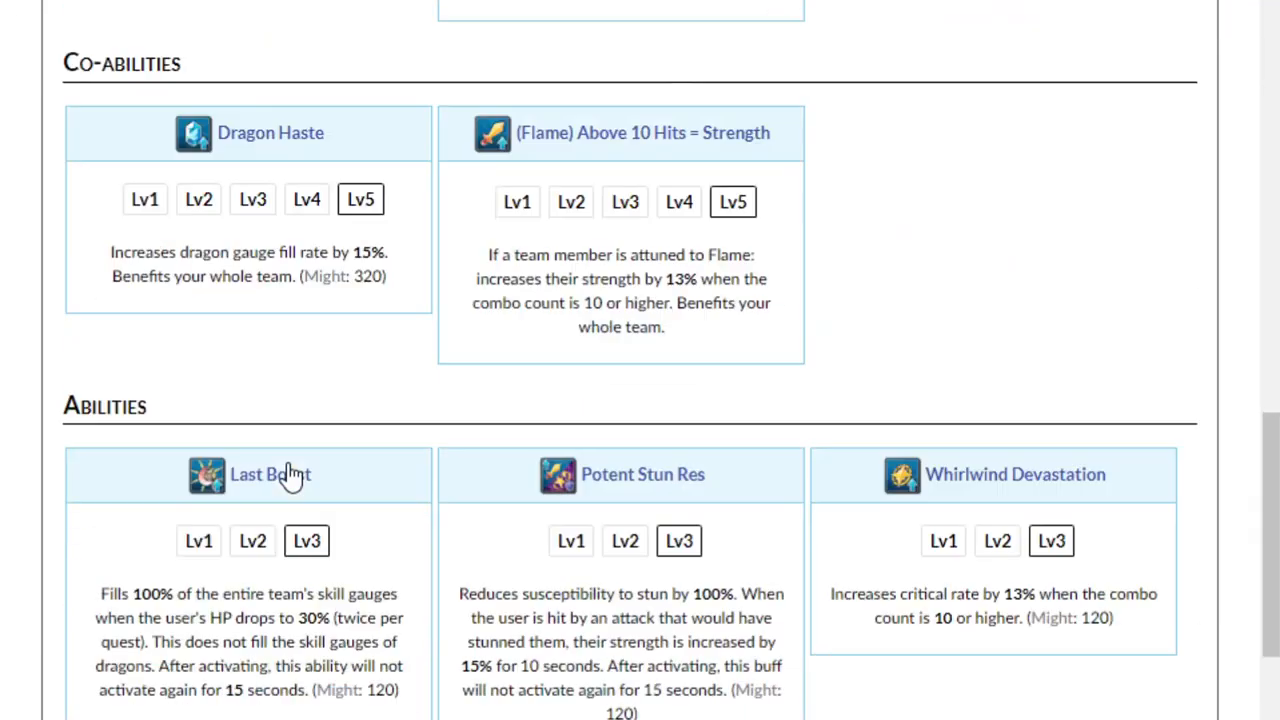
scroll(down, 3)
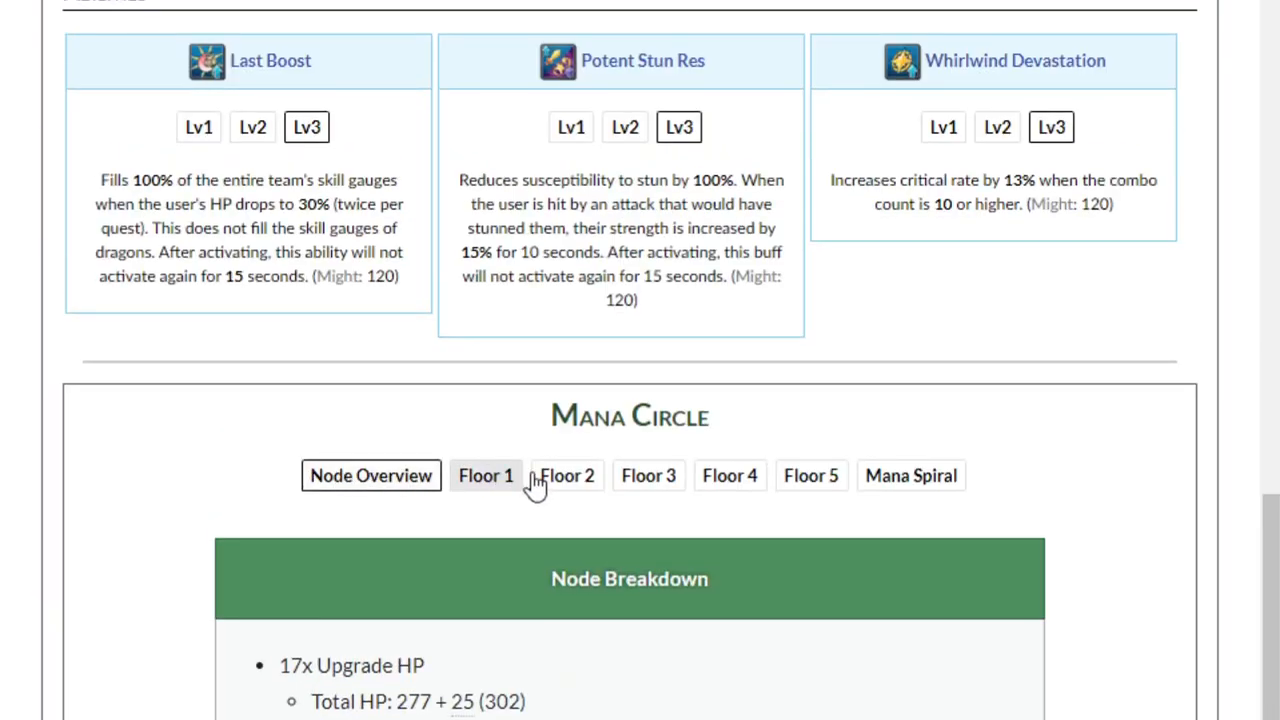
scroll(up, 3)
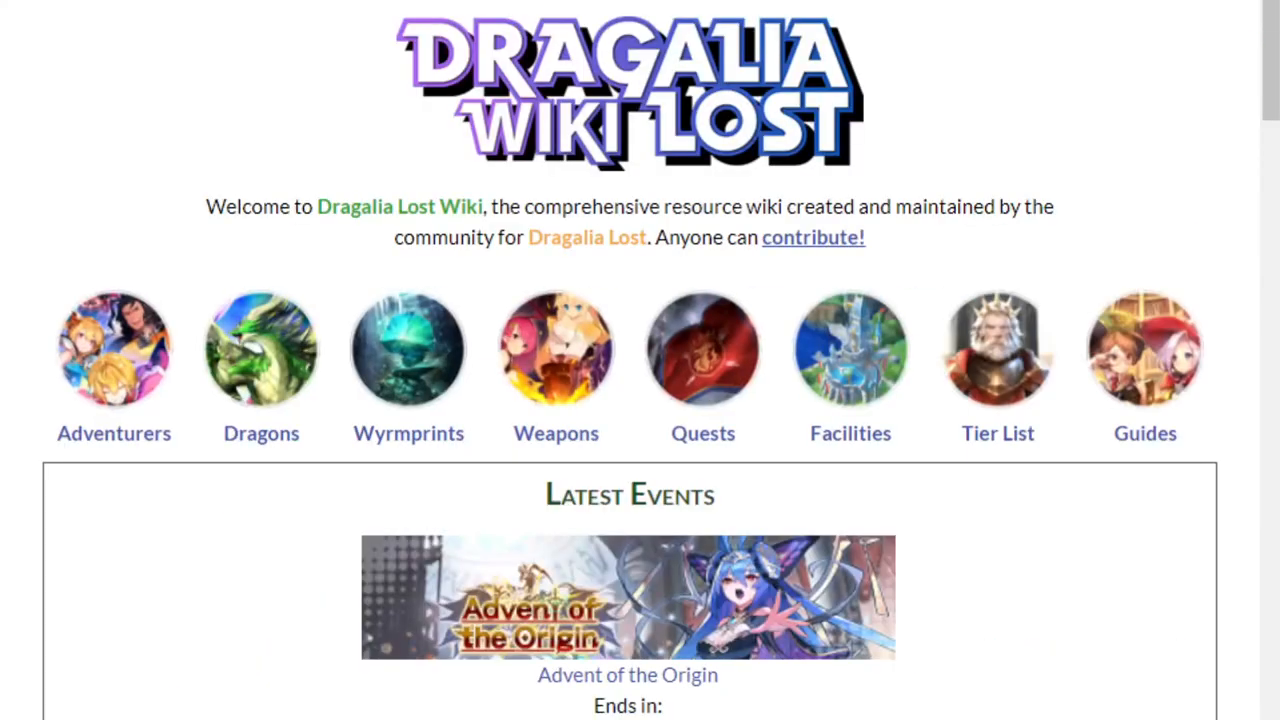
click(113, 350)
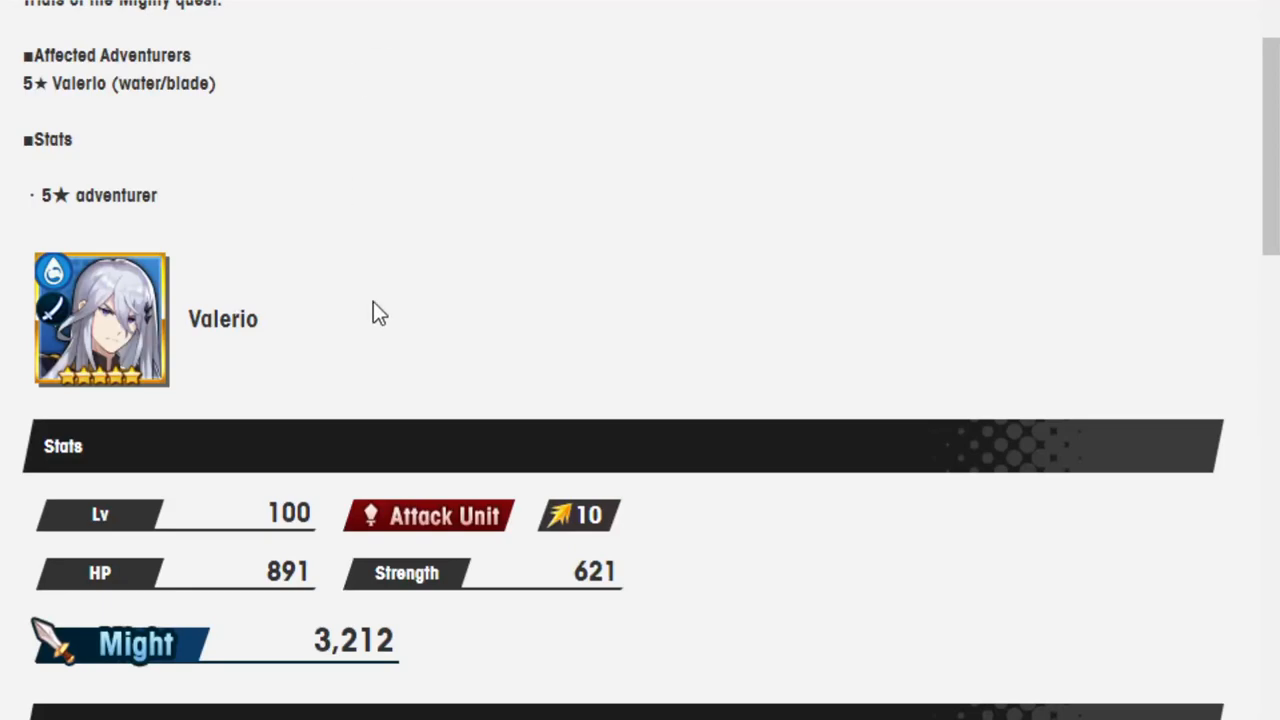
Skim Amuse-bouche and Bon Appétit stance effects again, ending back at Valerio's Stats
scroll(down, 3)
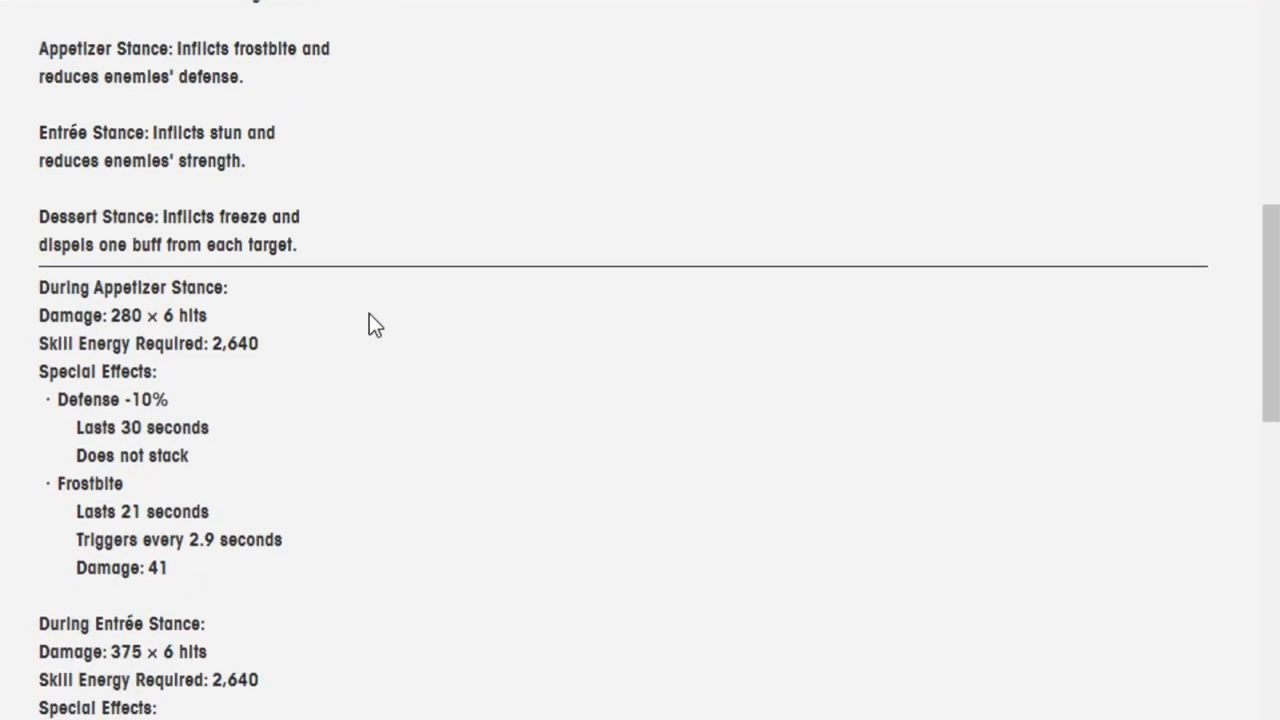
scroll(up, 3)
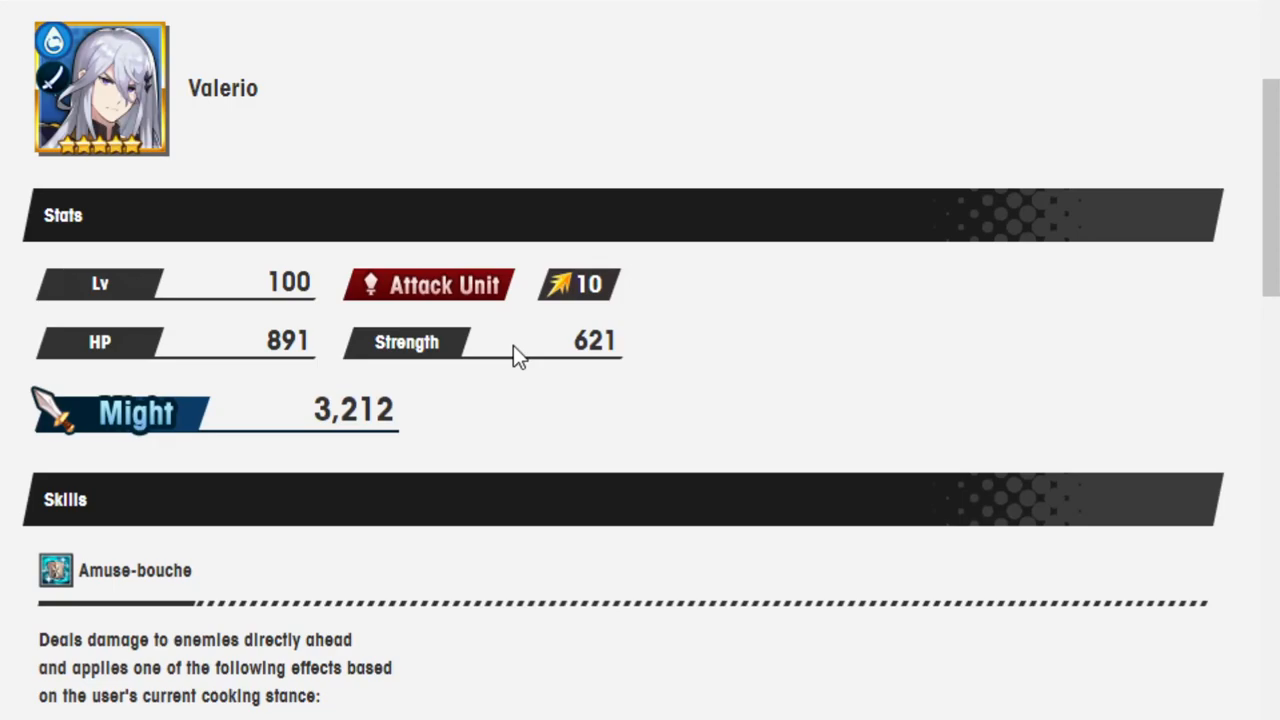
scroll(down, 3)
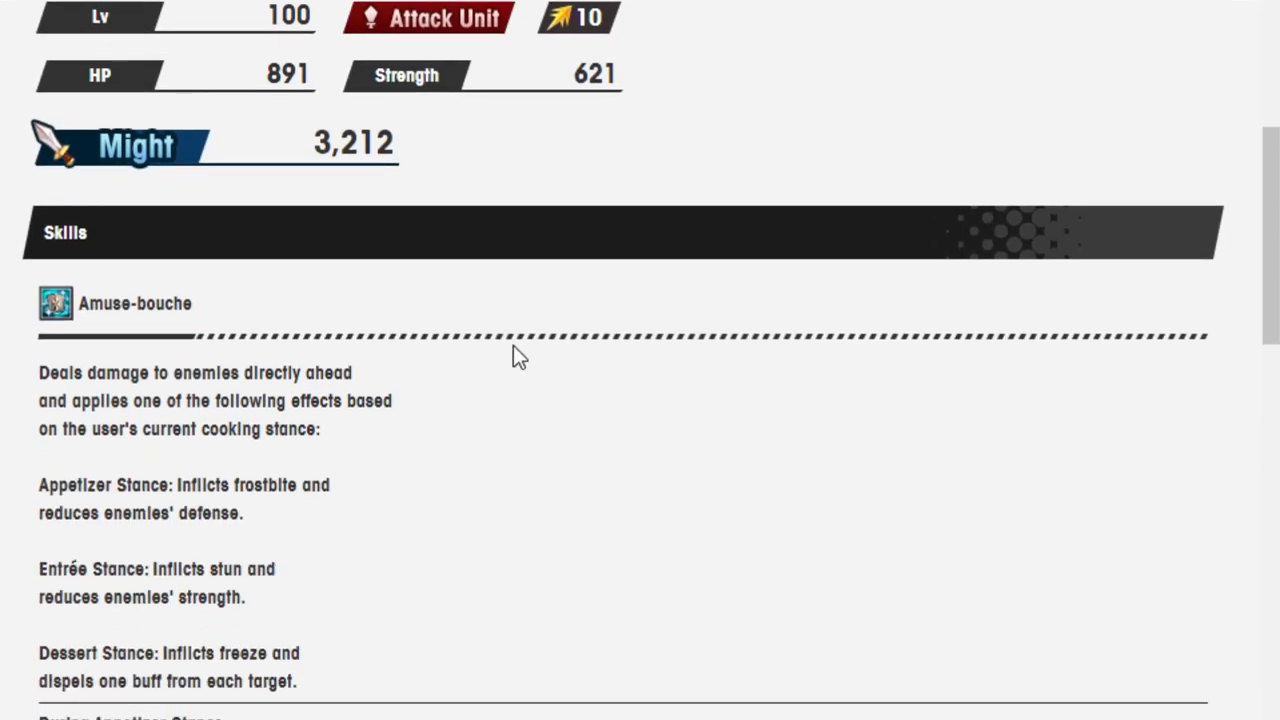
scroll(down, 3)
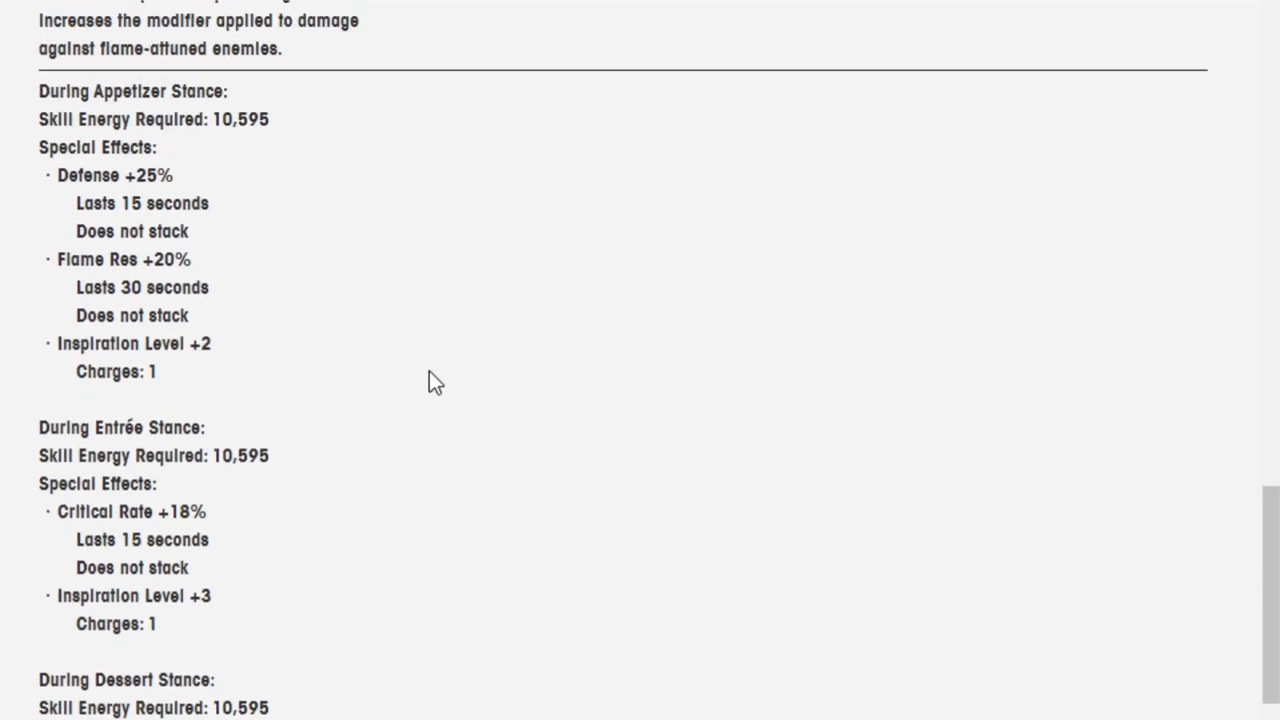
scroll(down, 3)
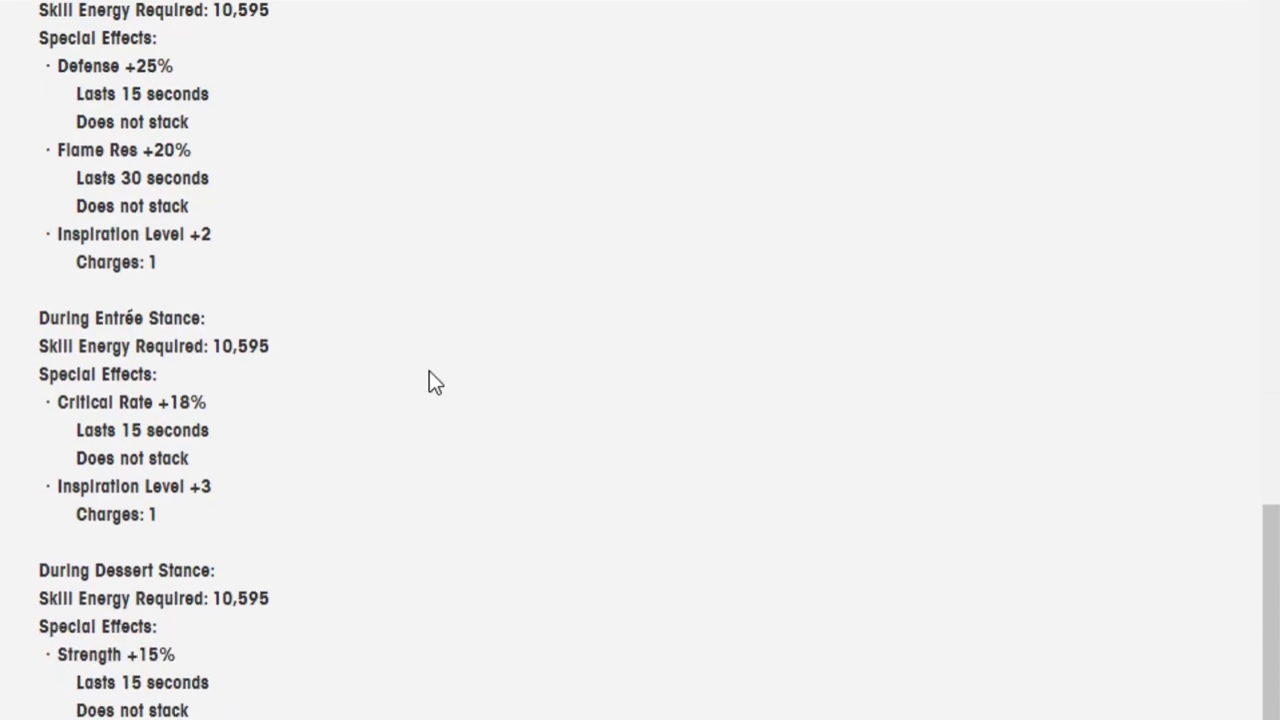
scroll(down, 3)
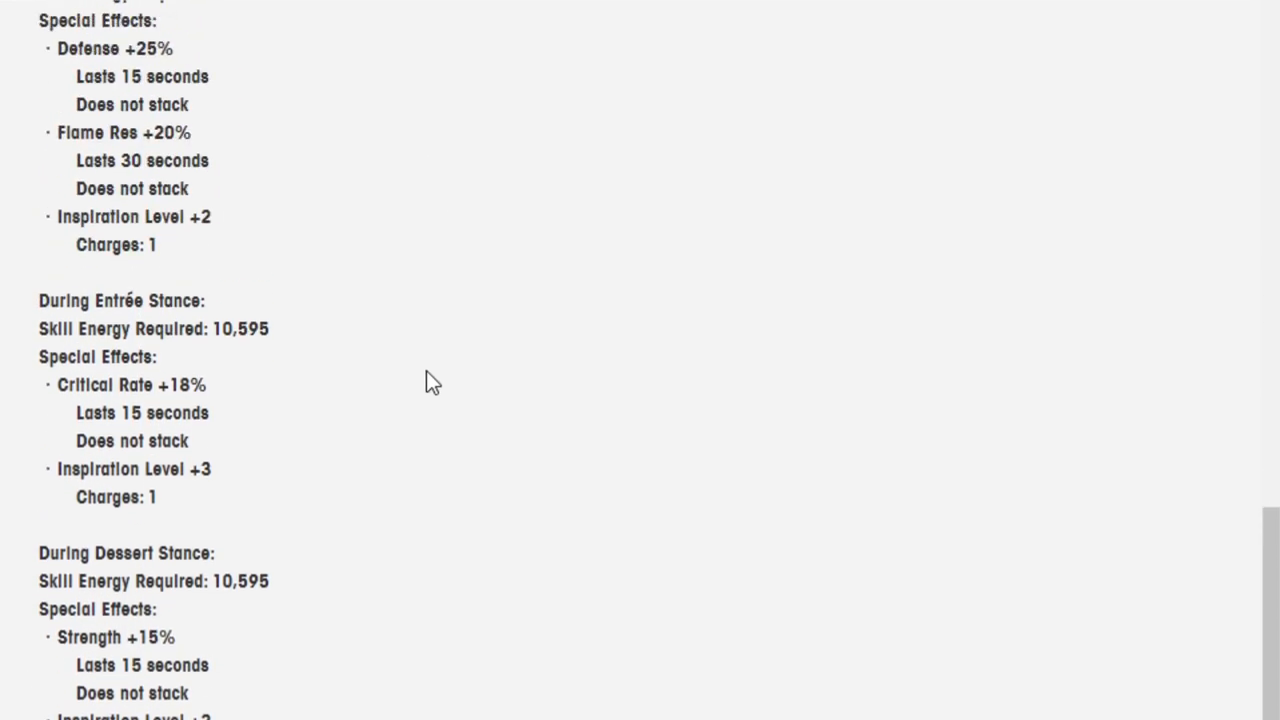
scroll(up, 3)
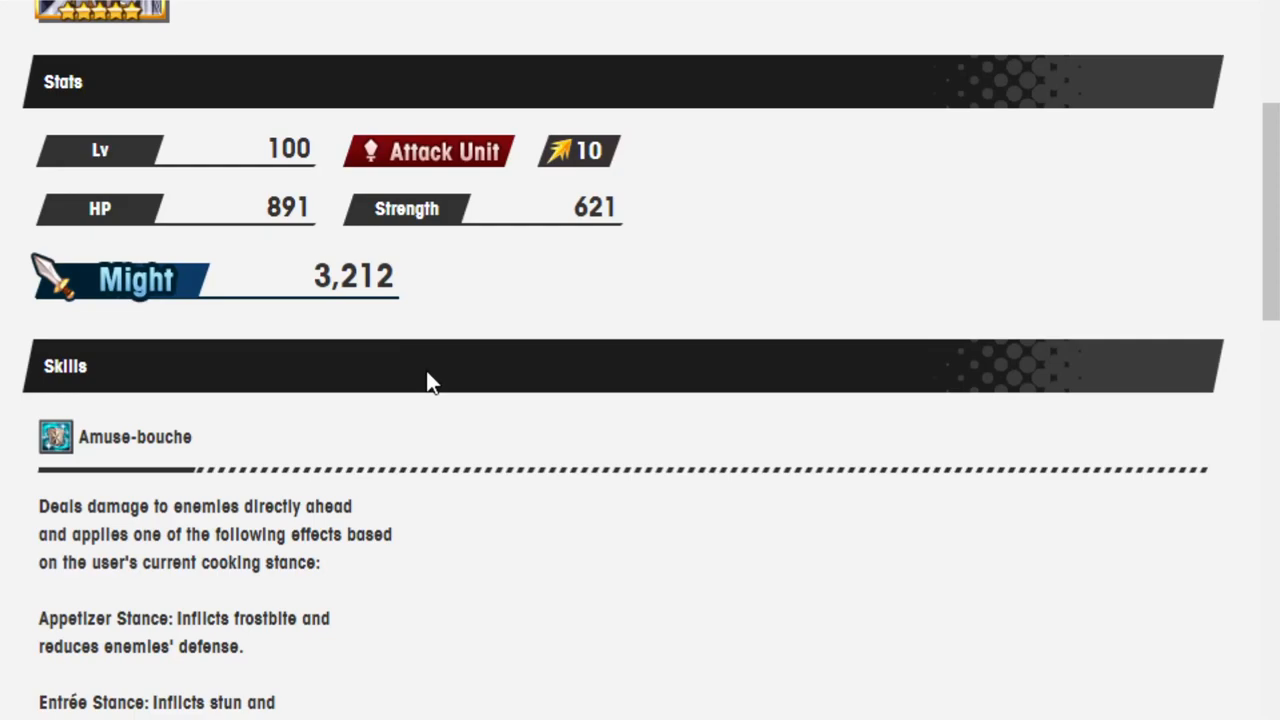
scroll(down, 3)
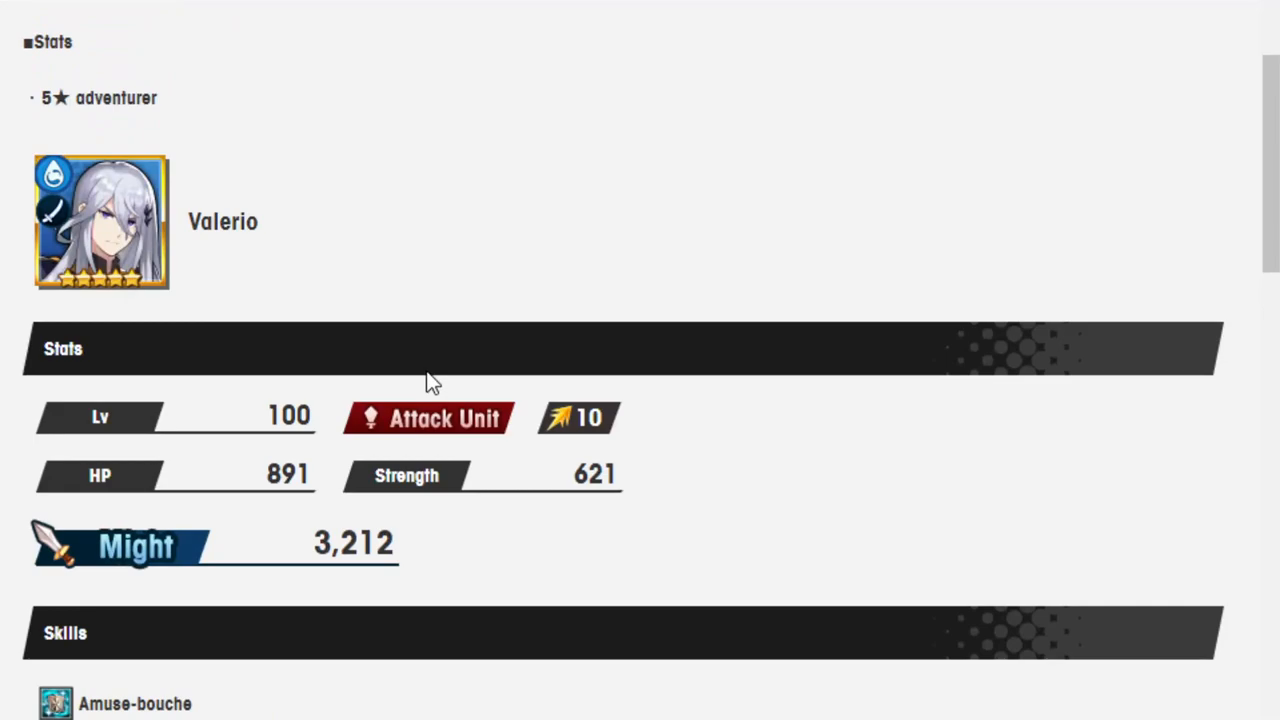
scroll(down, 3)
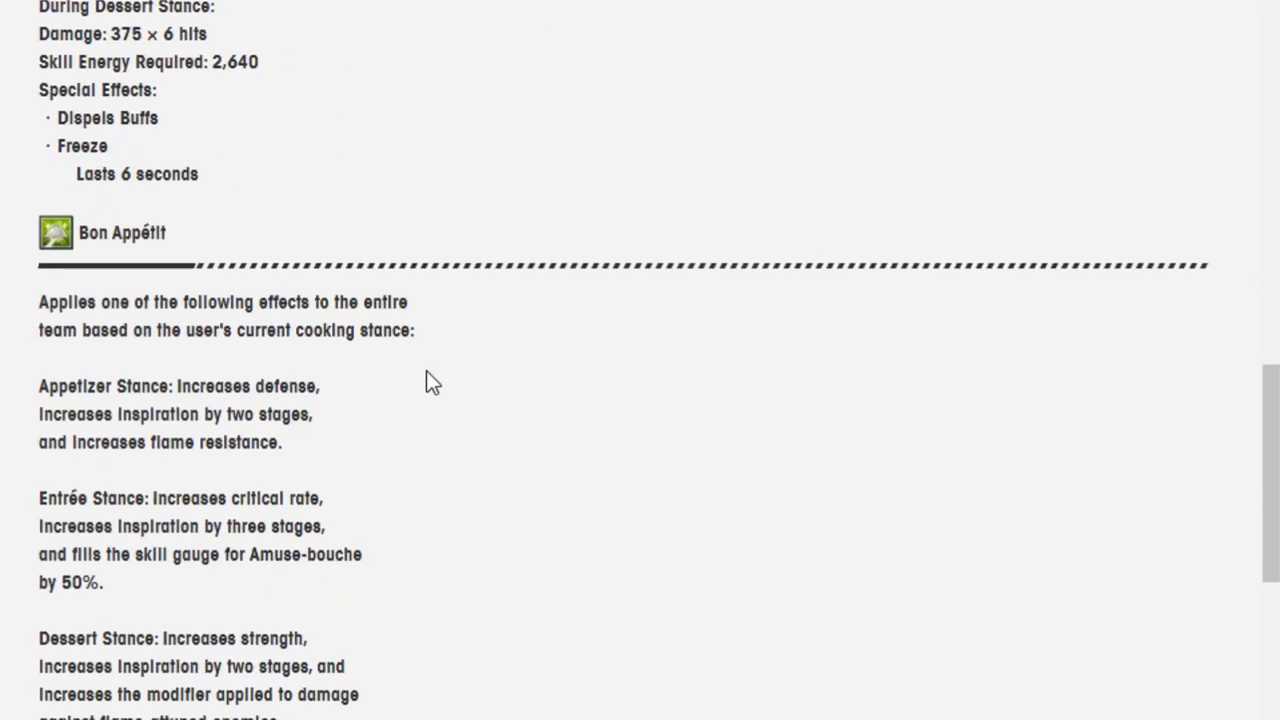
scroll(down, 3)
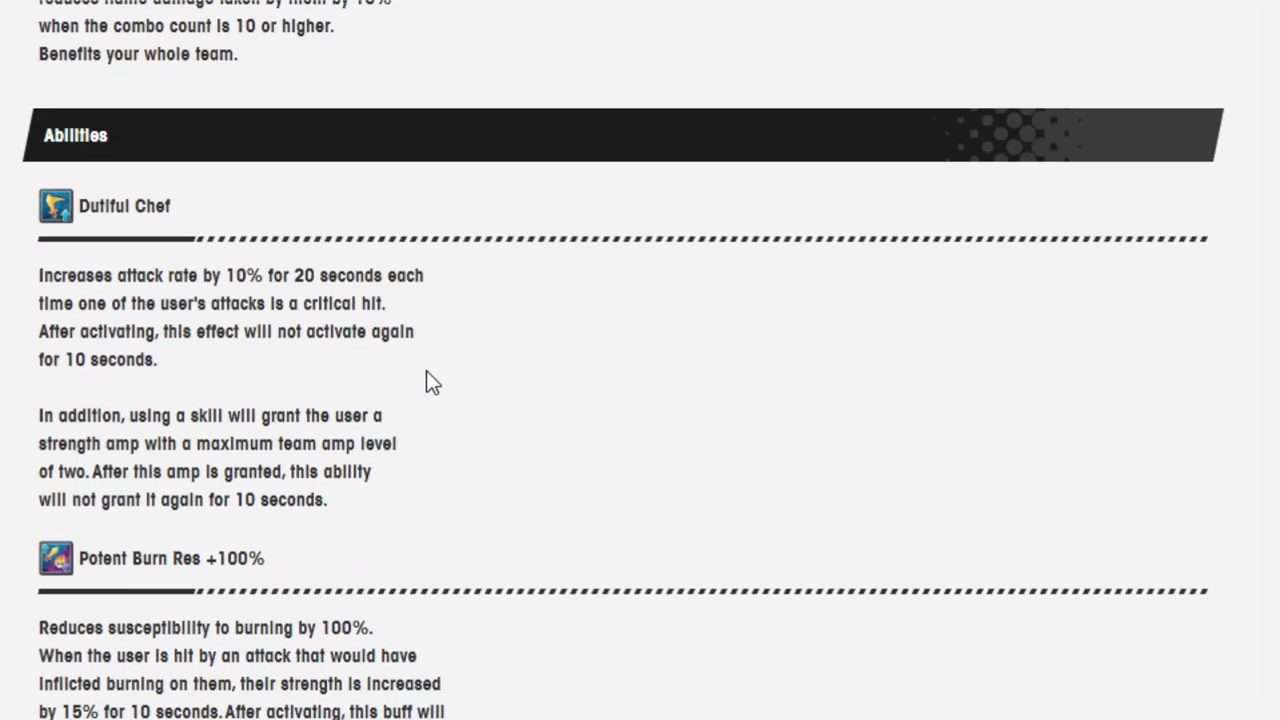
scroll(down, 3)
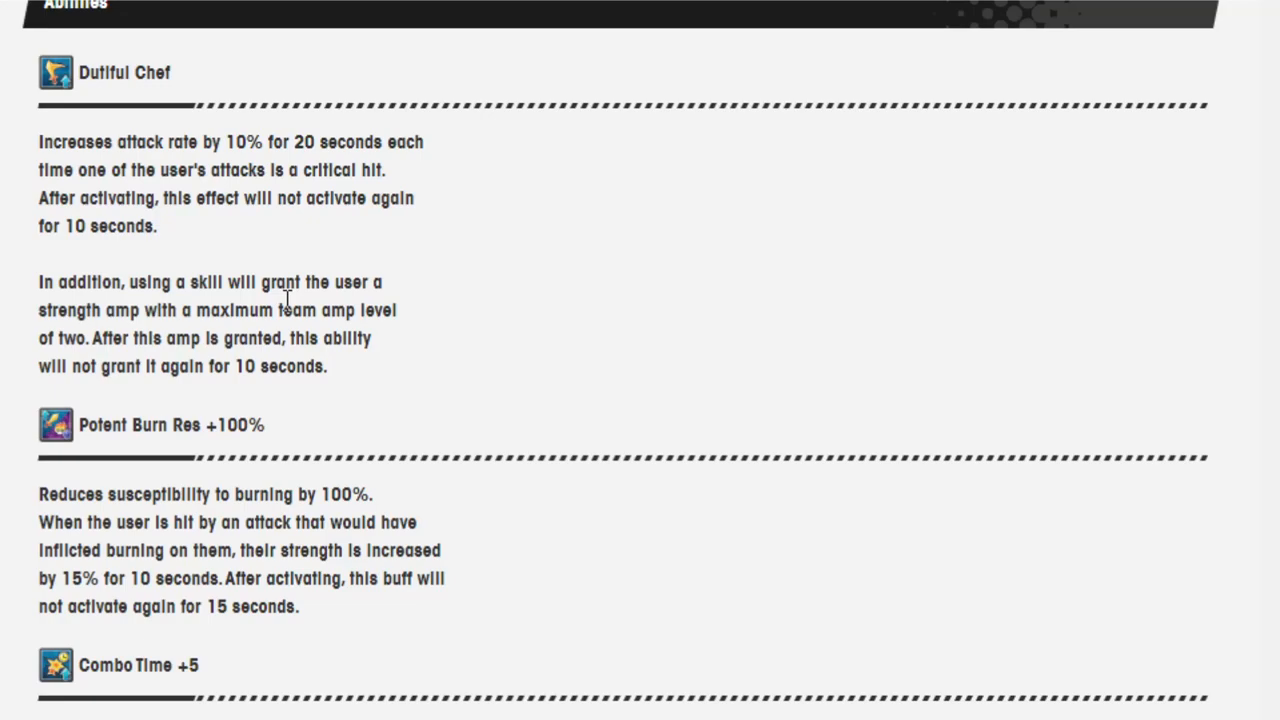
mouse_move(360, 430)
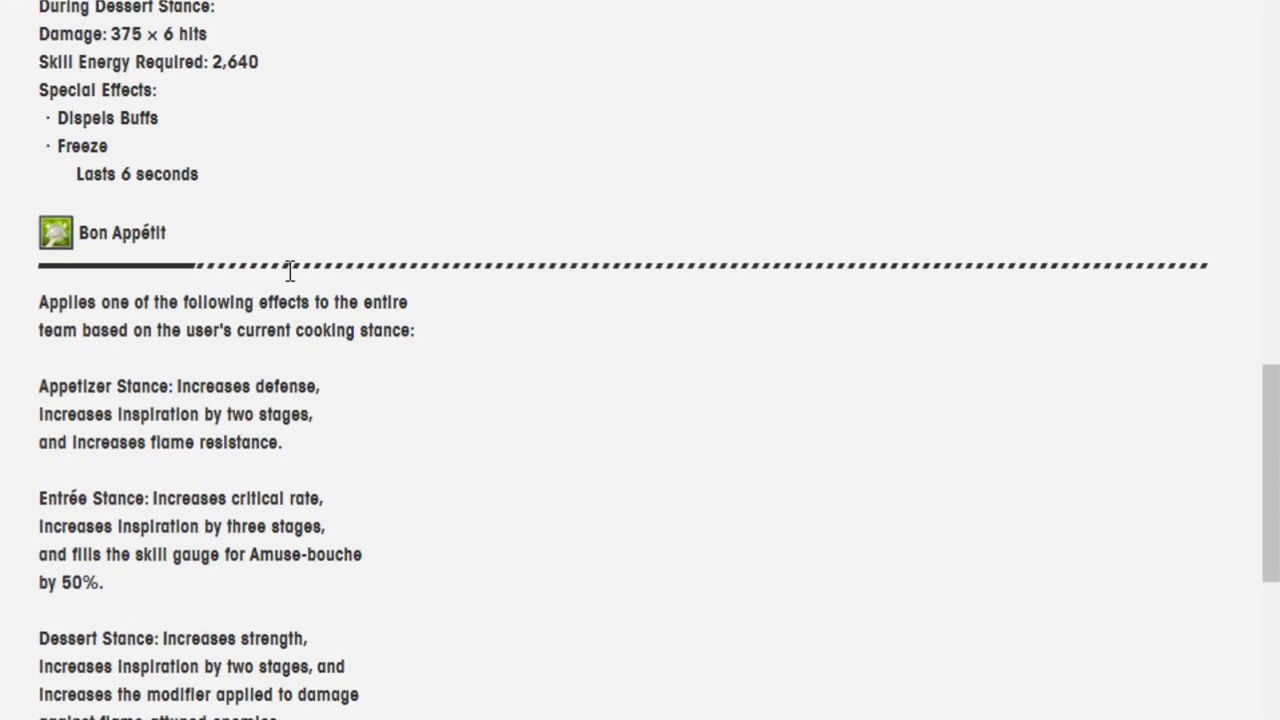
scroll(up, 3)
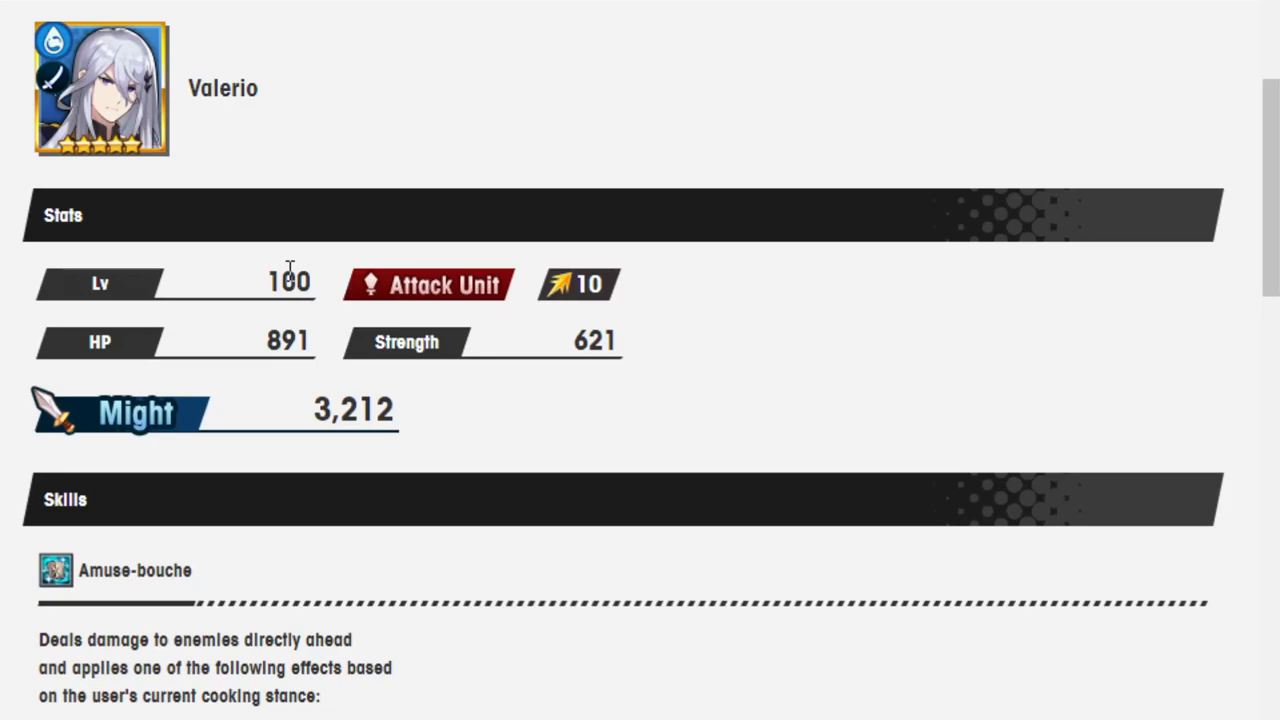
Reread the stance effects, co-abilities and Dutiful Chef, ending at Bon Appétit's Dessert Stance effects
scroll(down, 3)
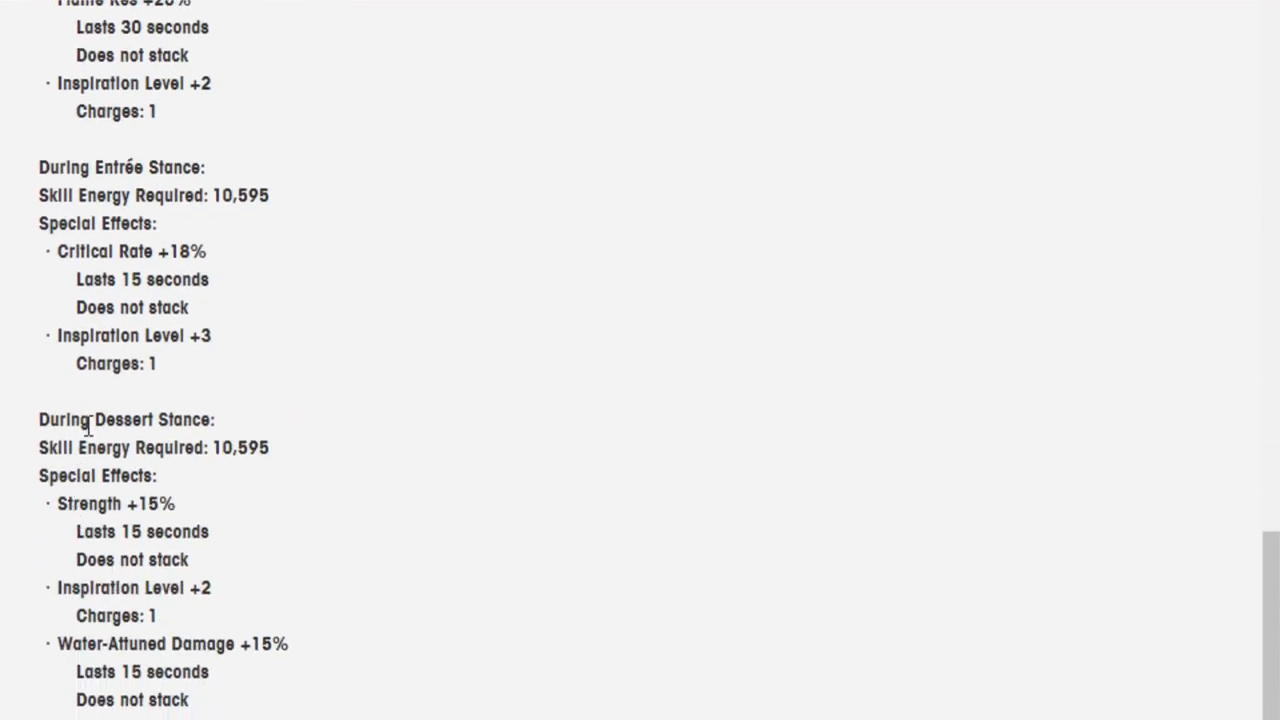
scroll(up, 3)
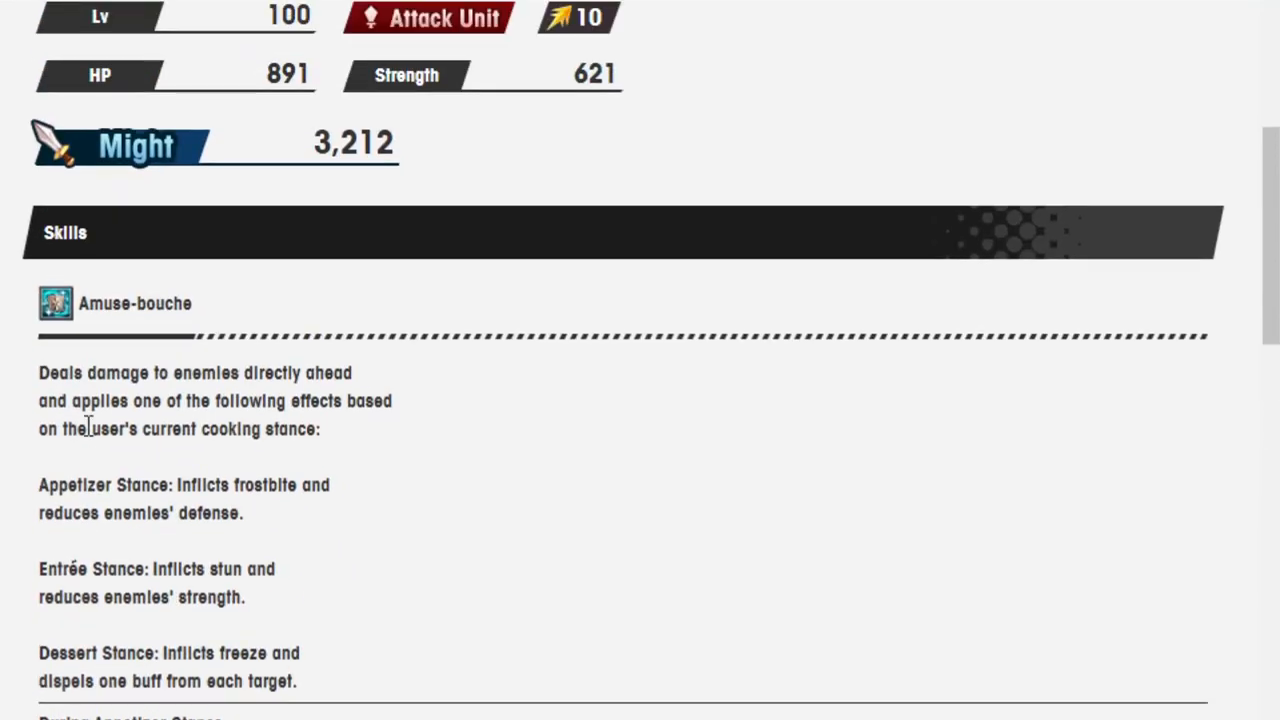
scroll(down, 3)
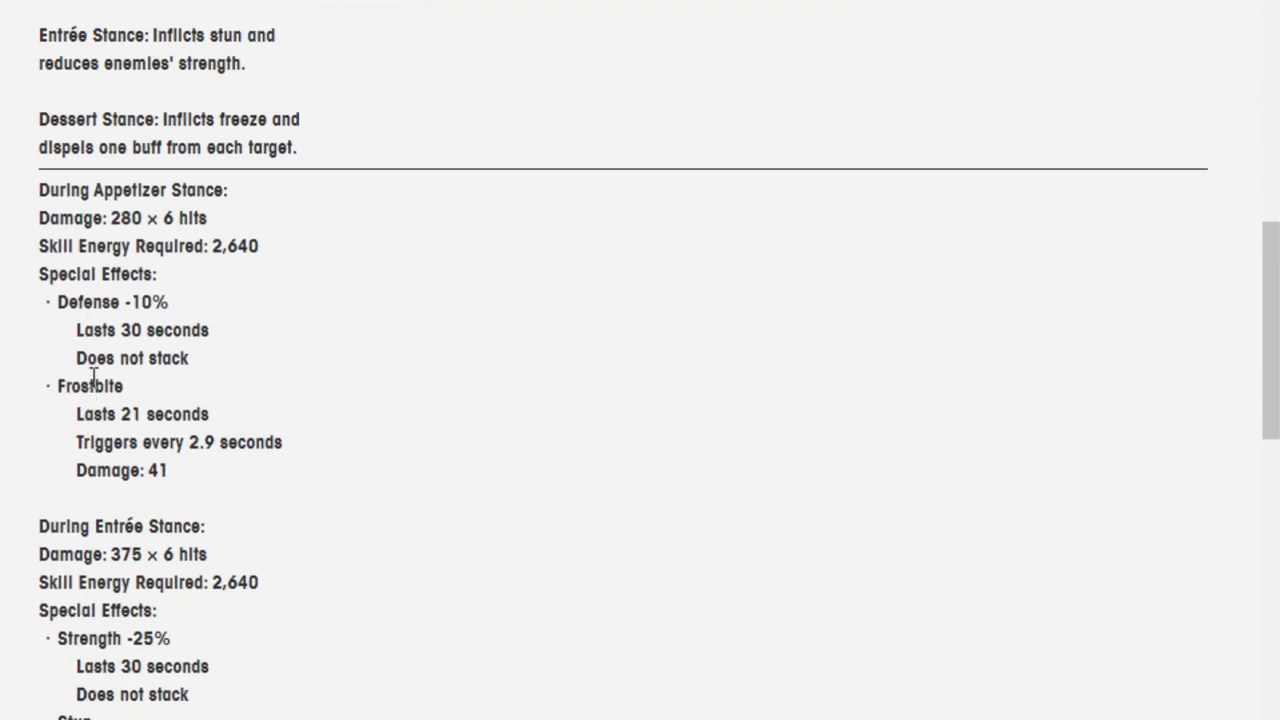
scroll(down, 3)
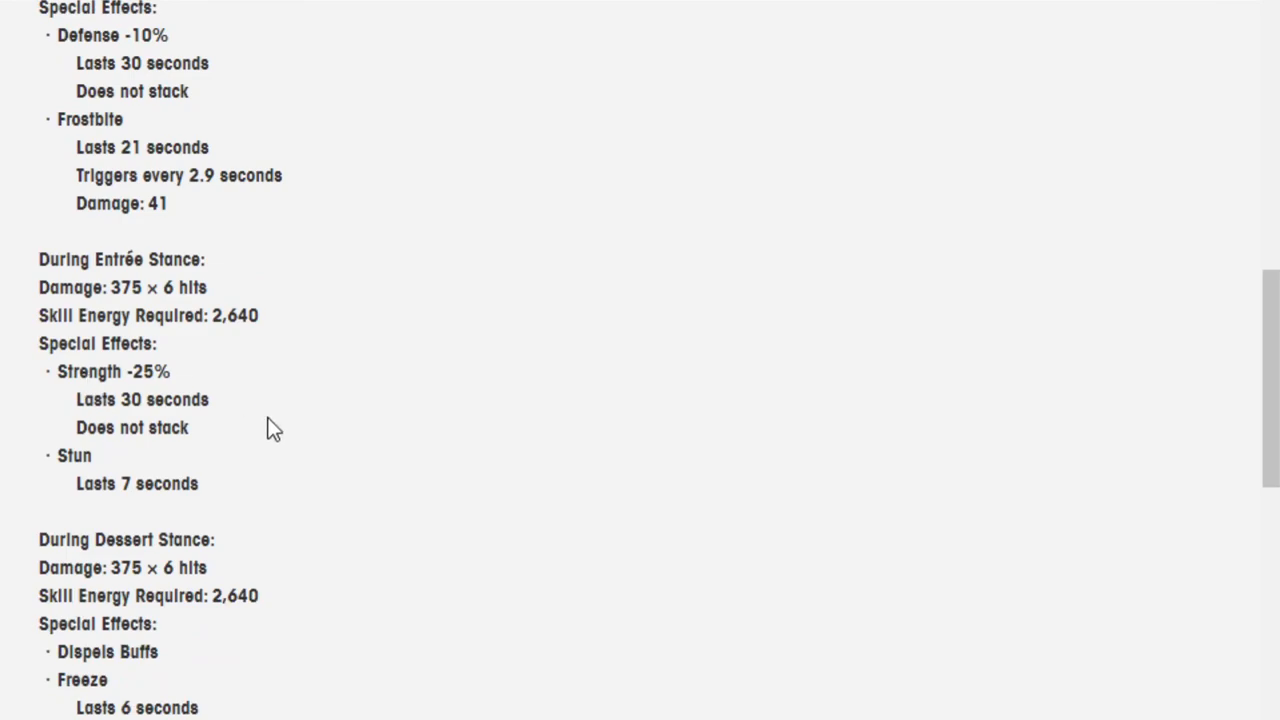
scroll(down, 3)
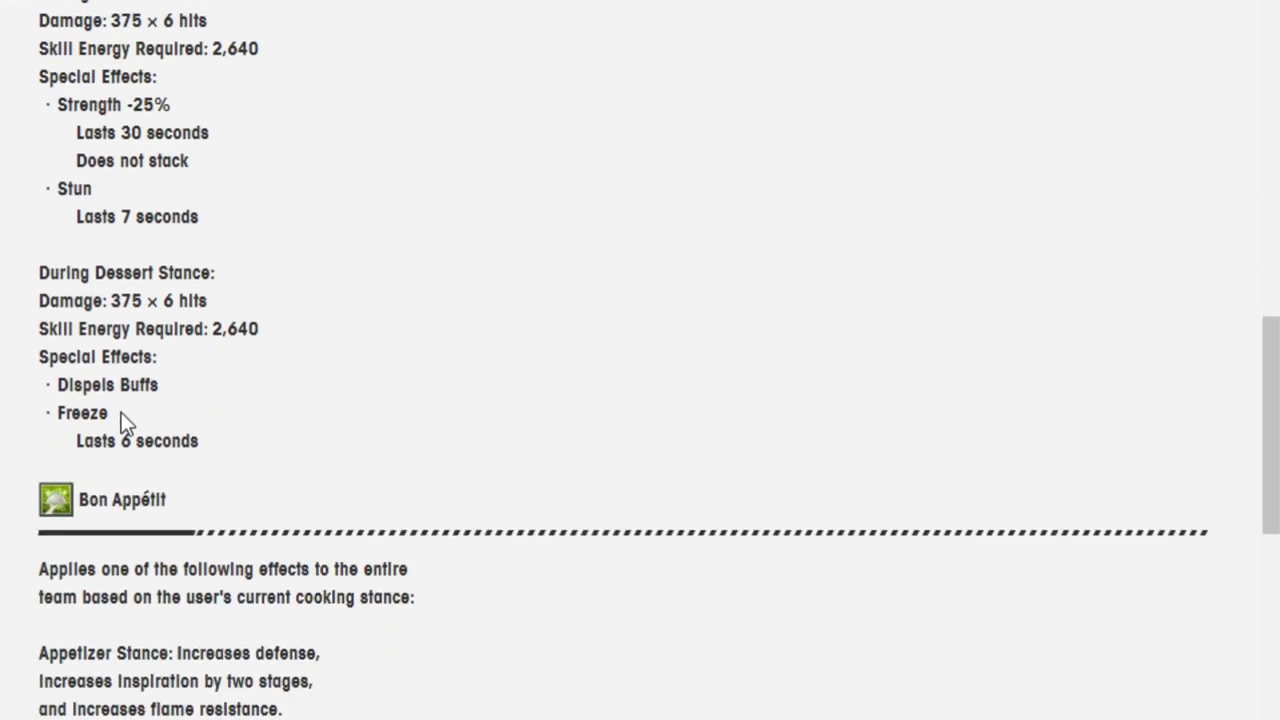
scroll(down, 3)
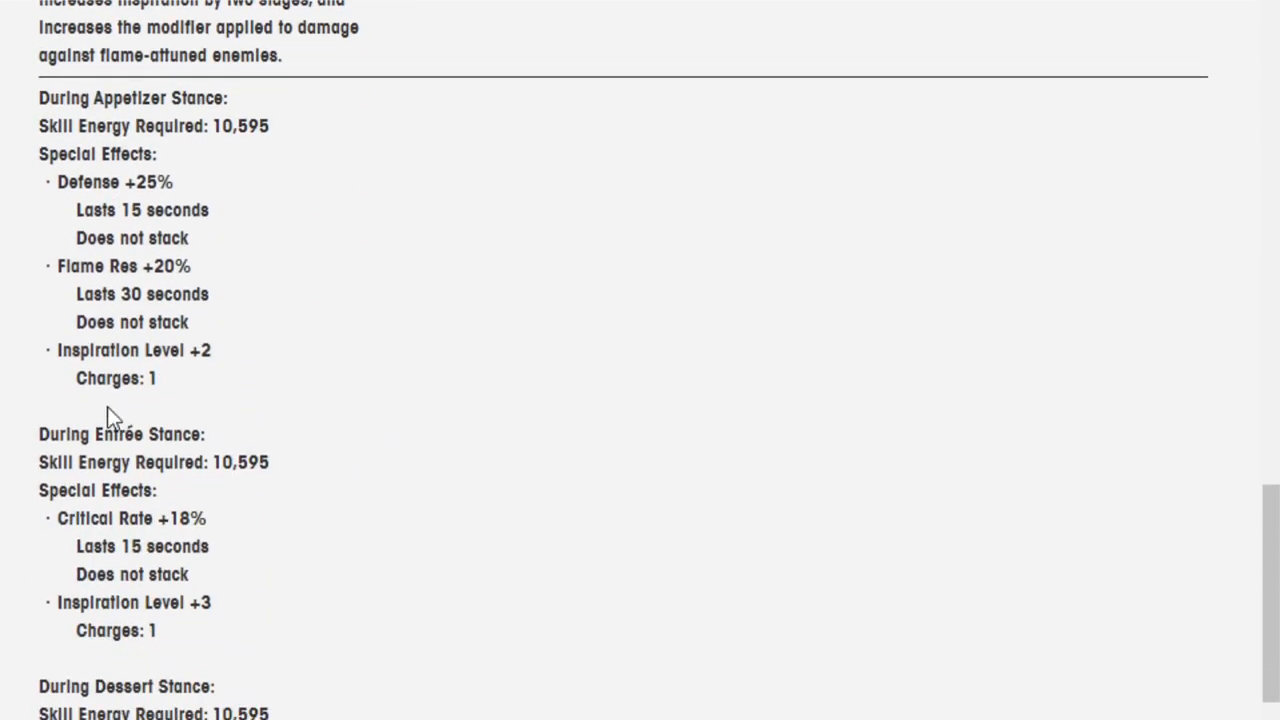
mouse_move(213, 378)
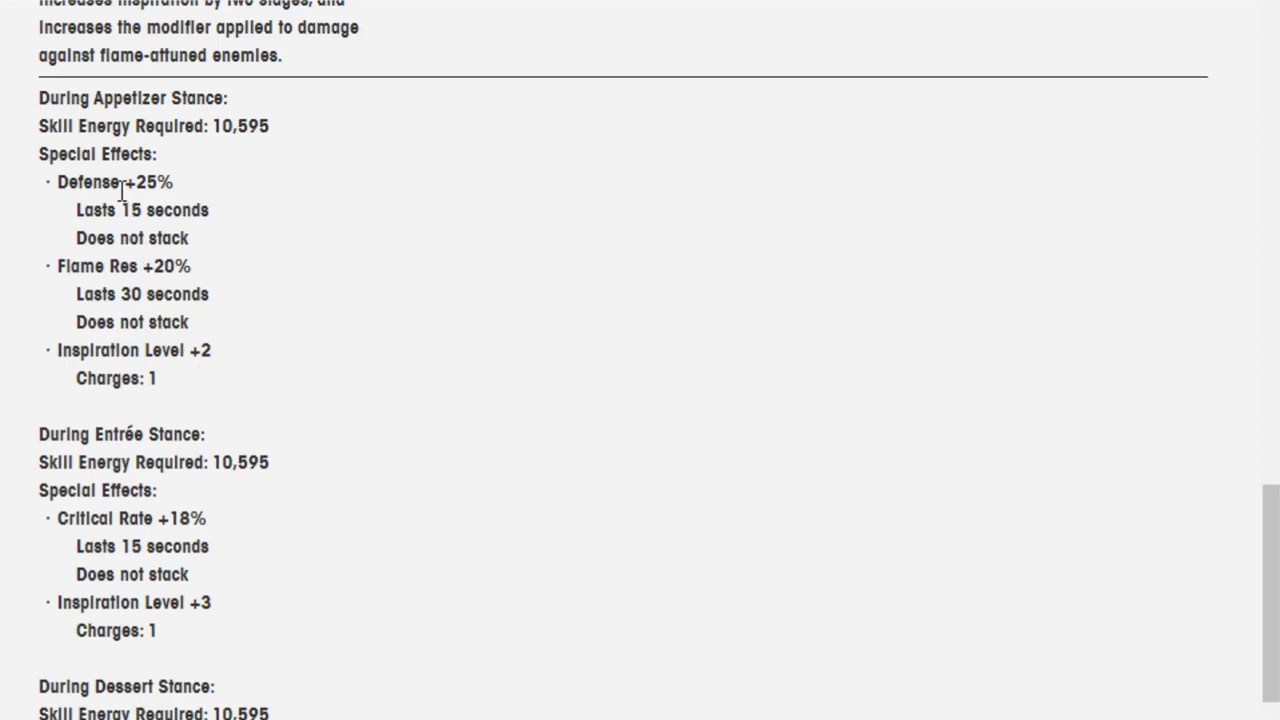
scroll(down, 3)
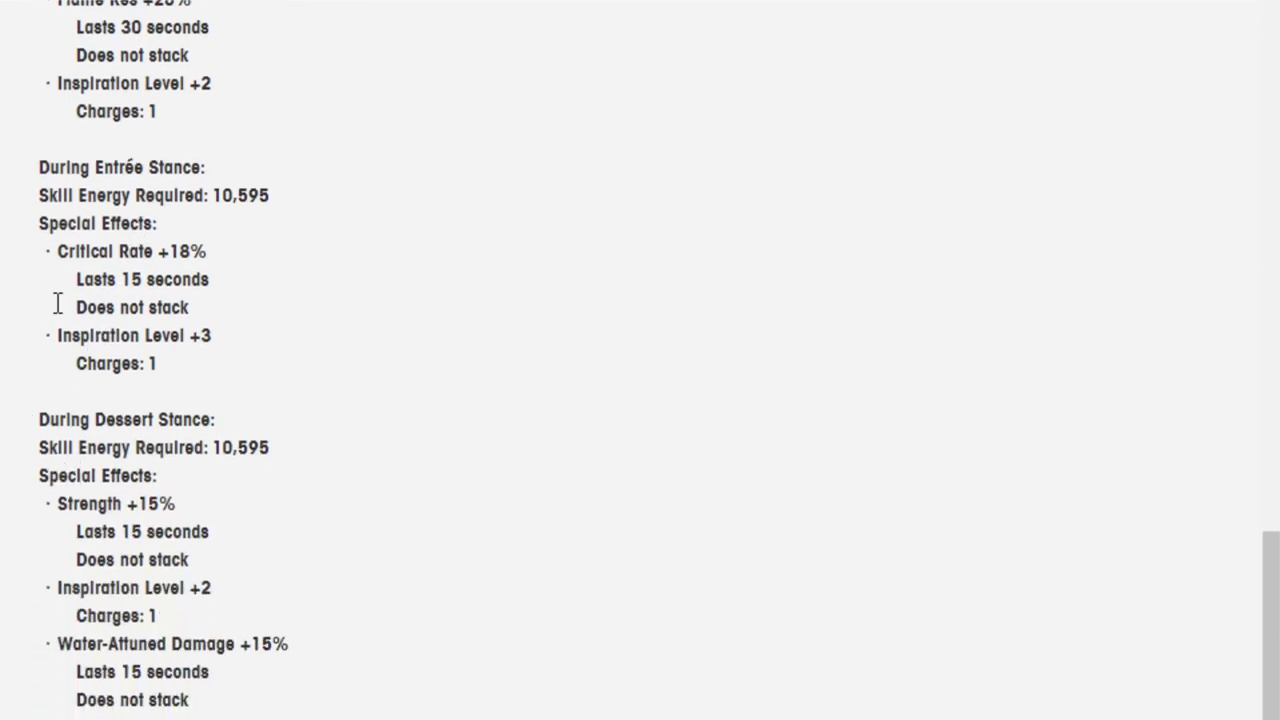
scroll(down, 3)
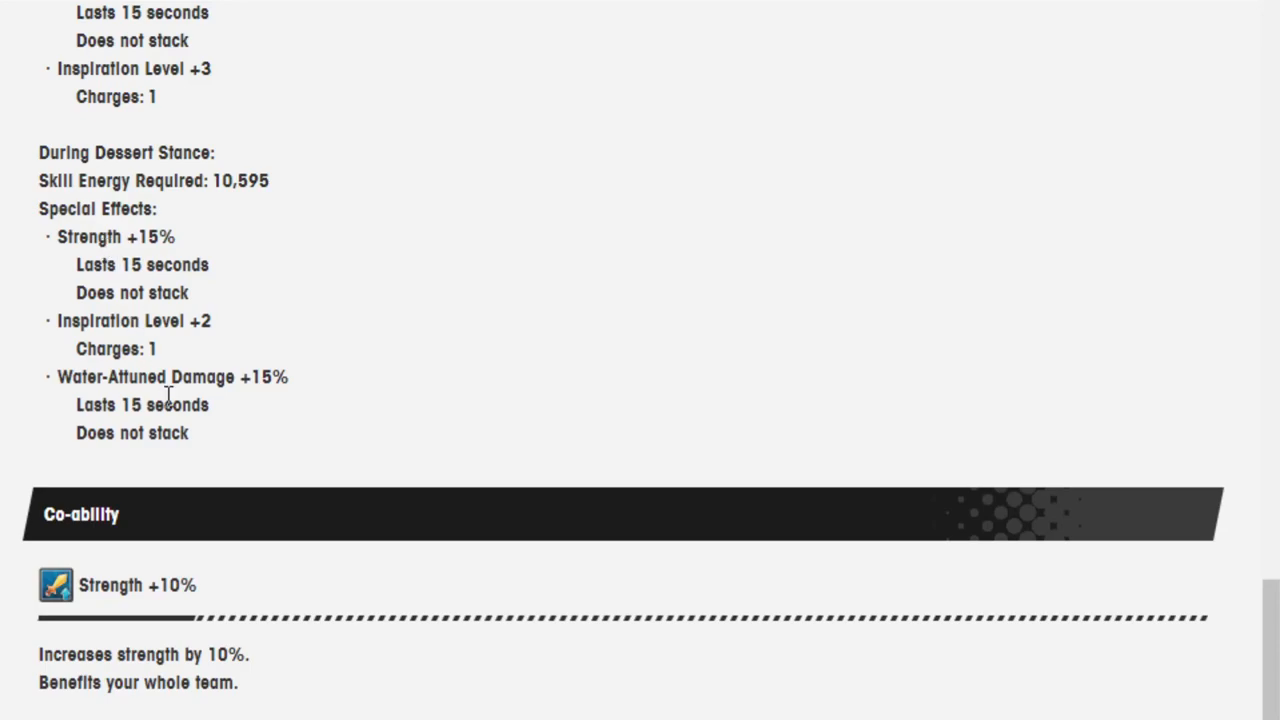
scroll(down, 3)
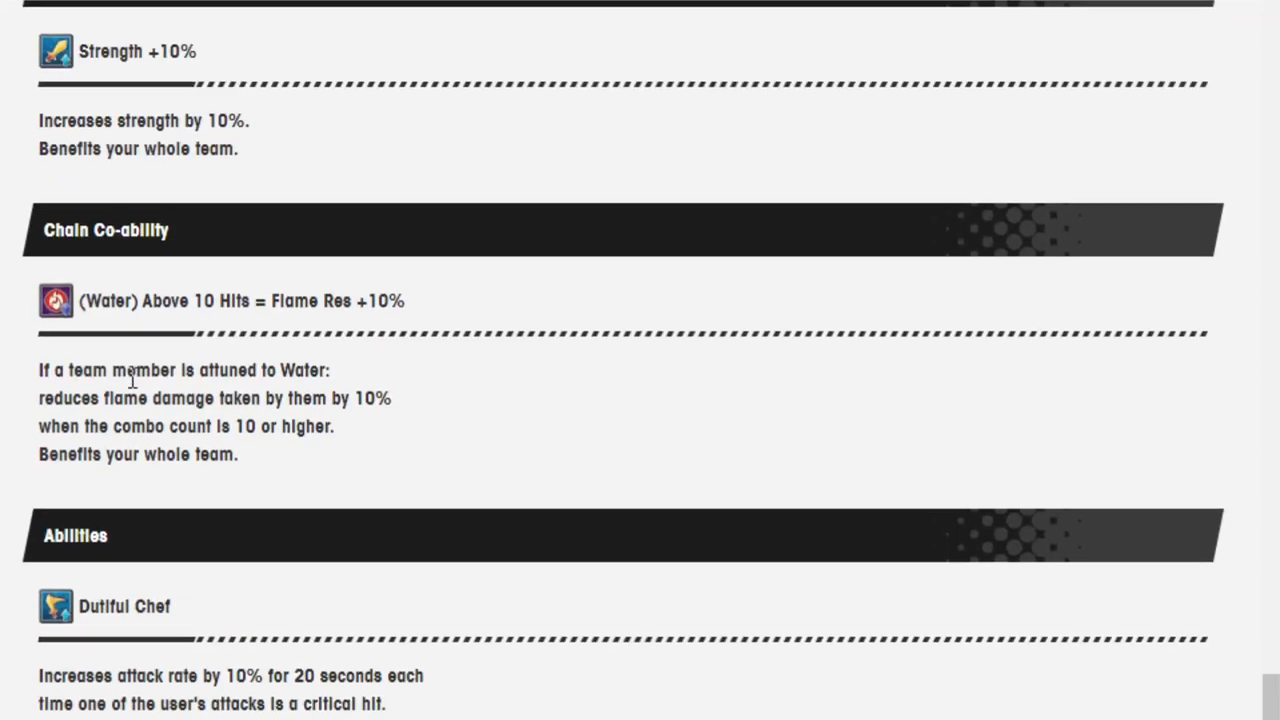
scroll(down, 3)
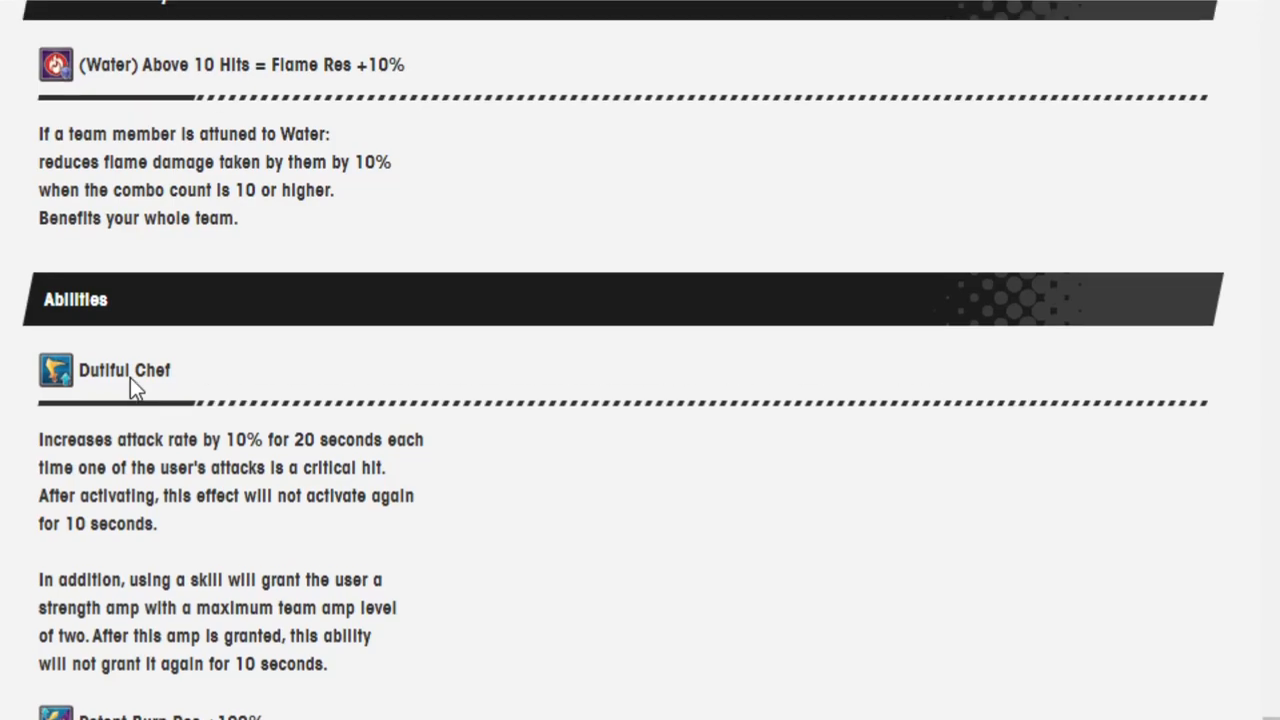
scroll(down, 3)
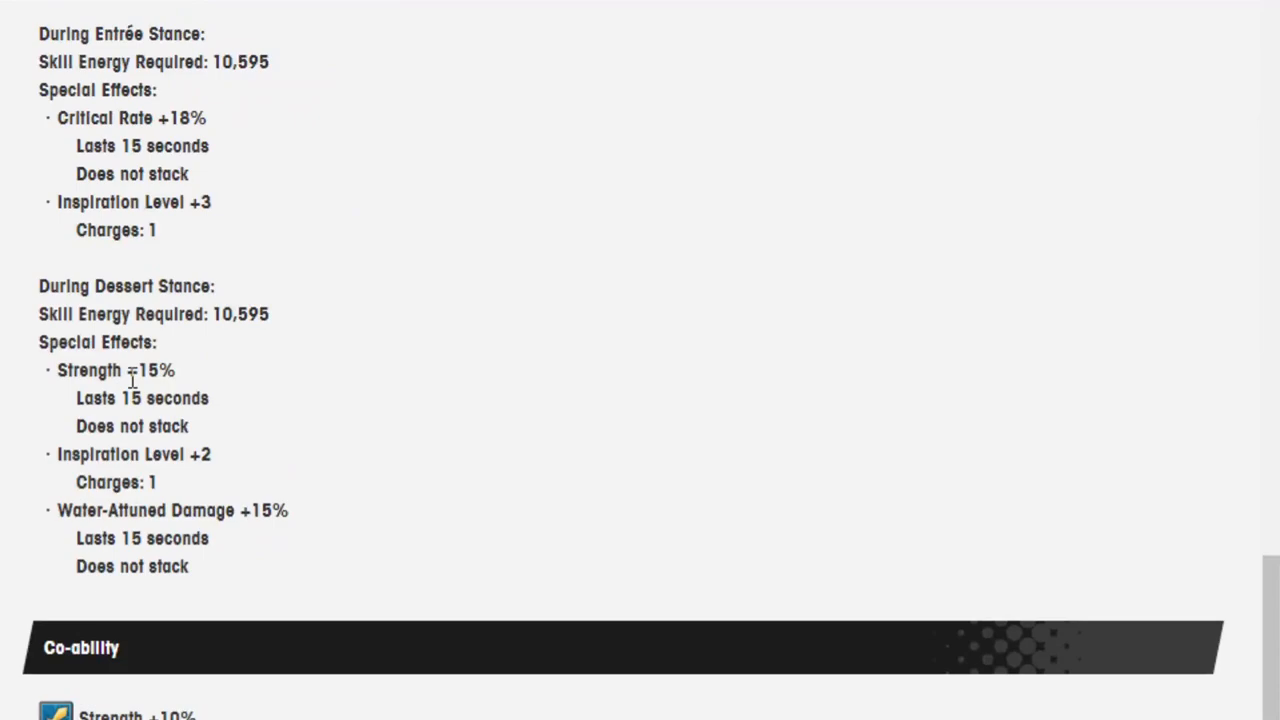